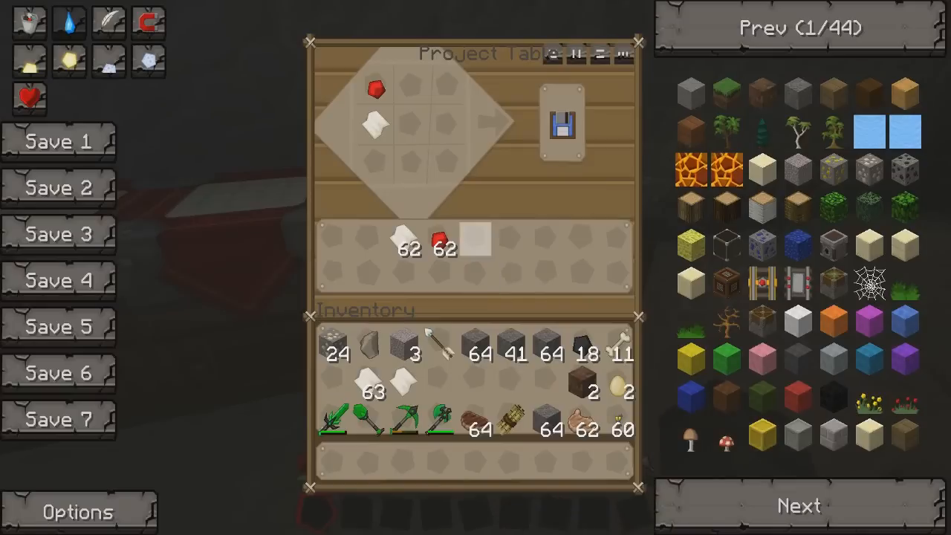
pyautogui.moveTo(382, 130)
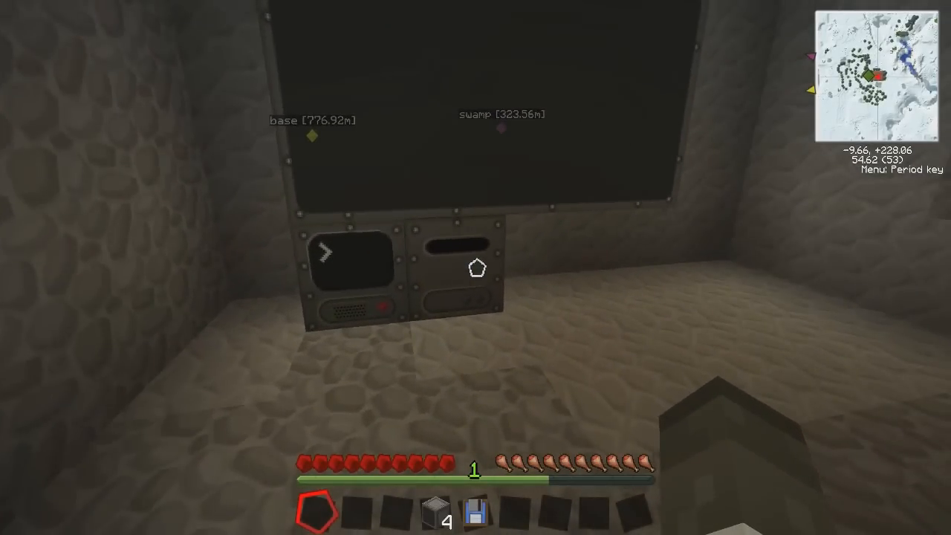
pyautogui.moveTo(477, 267)
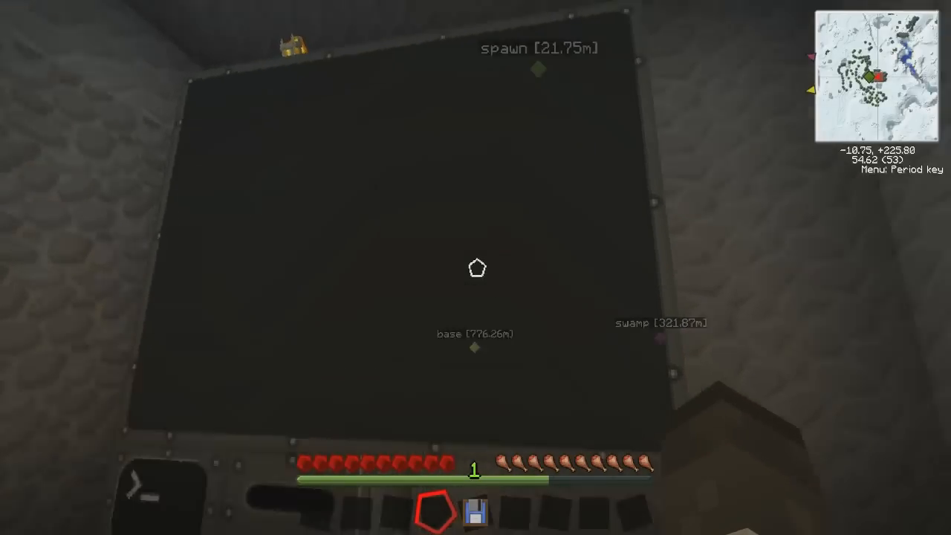
pyautogui.moveTo(476, 268)
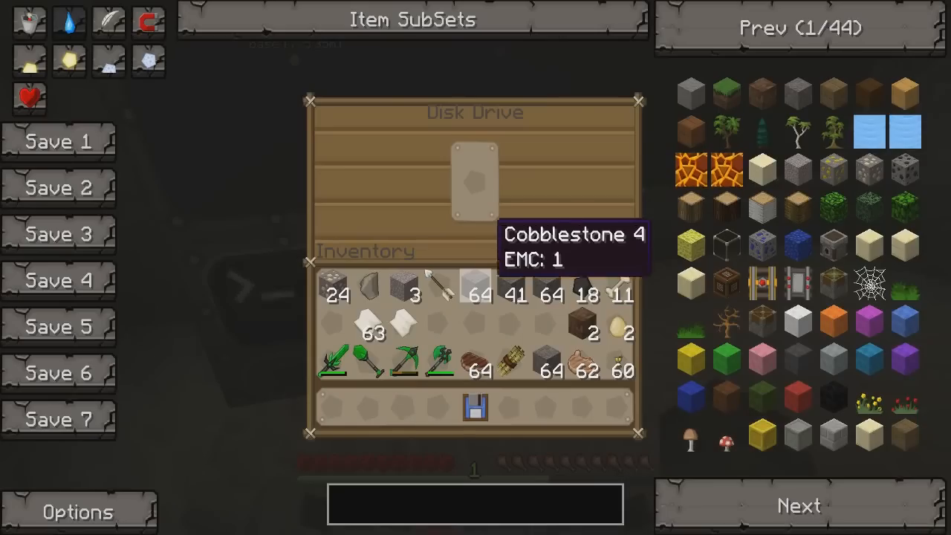
pyautogui.moveTo(473, 411)
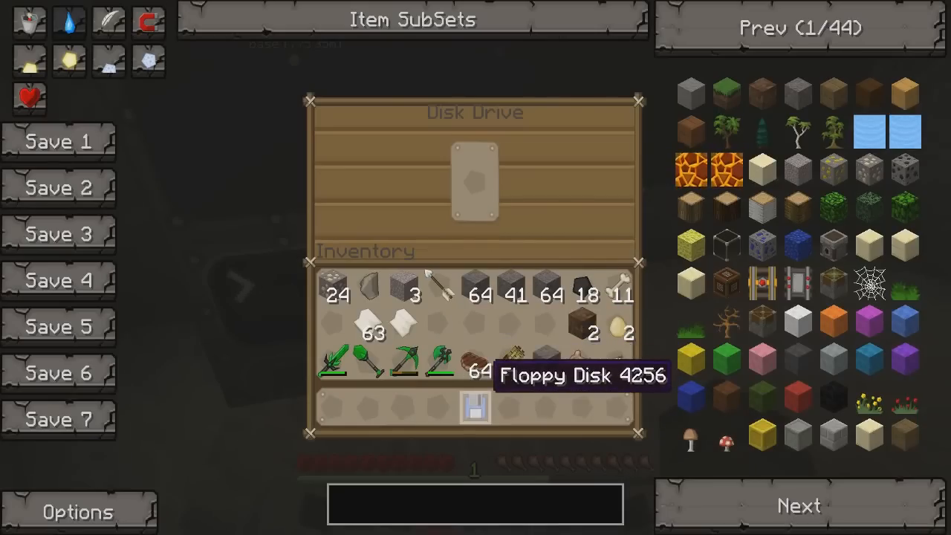
# Step: Close the disk drive window once the floppy disk is inserted
pyautogui.press('Escape')
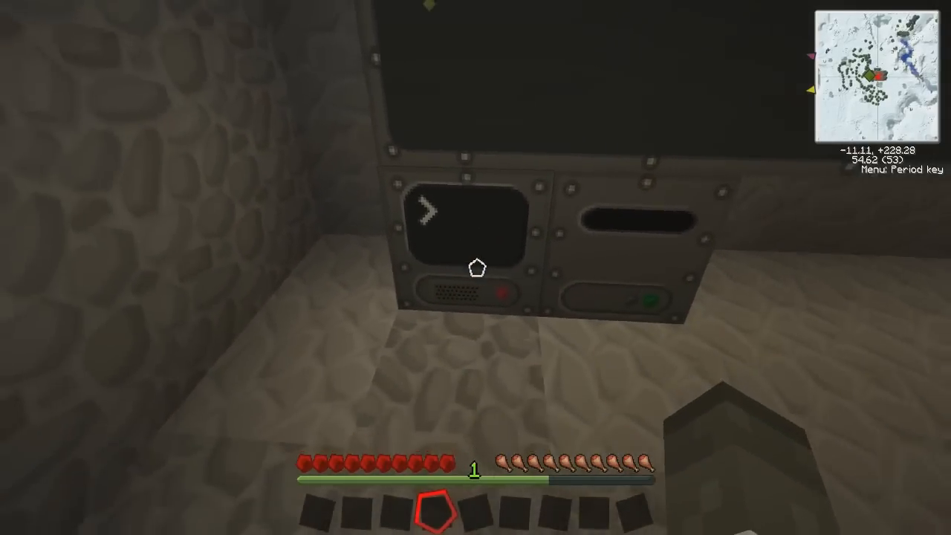
pyautogui.click(473, 230)
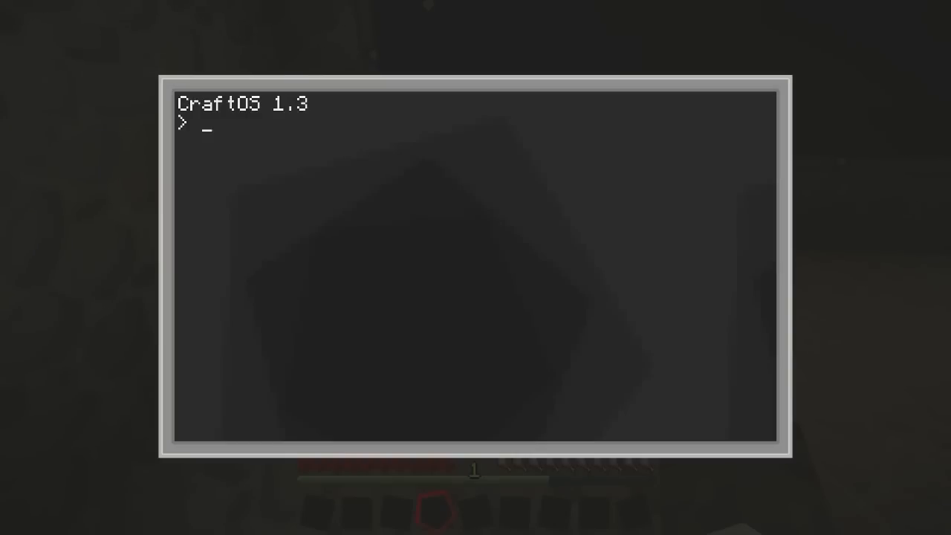
# Step: Run 'edit disk/startup' to open a blank startup file on the disk
pyautogui.write('e')
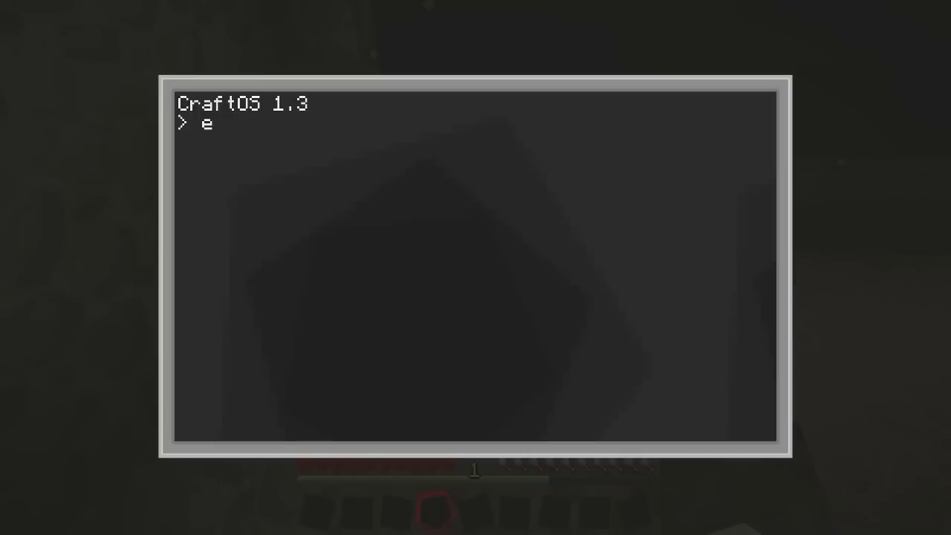
pyautogui.write('dit')
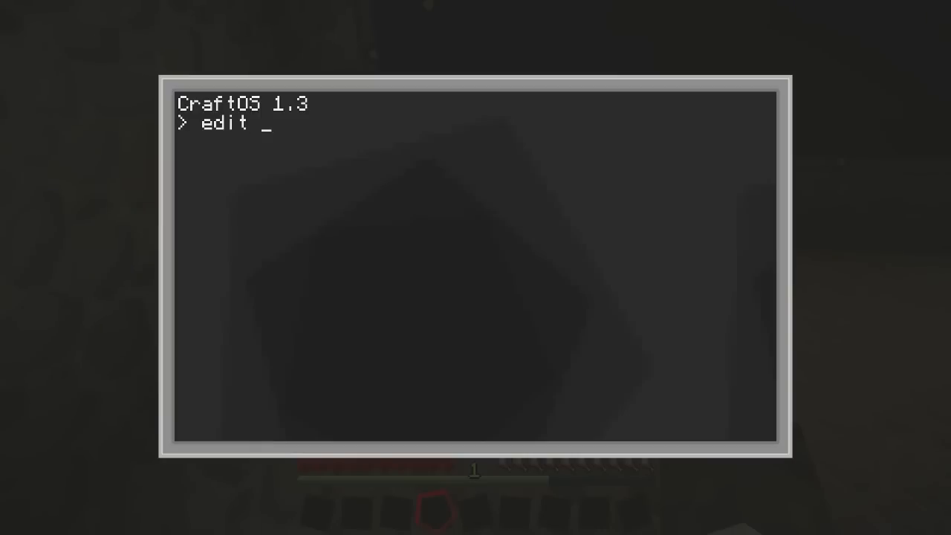
pyautogui.write('disk')
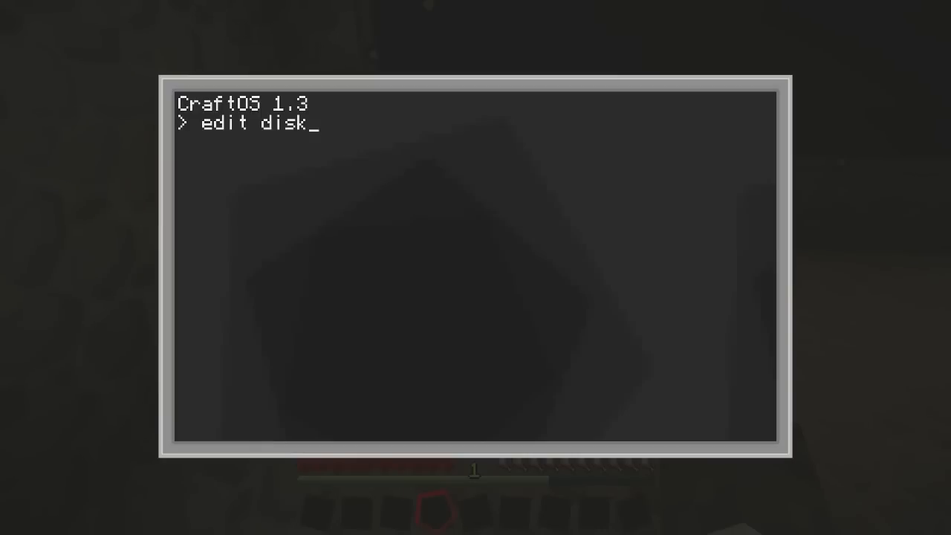
pyautogui.write('/')
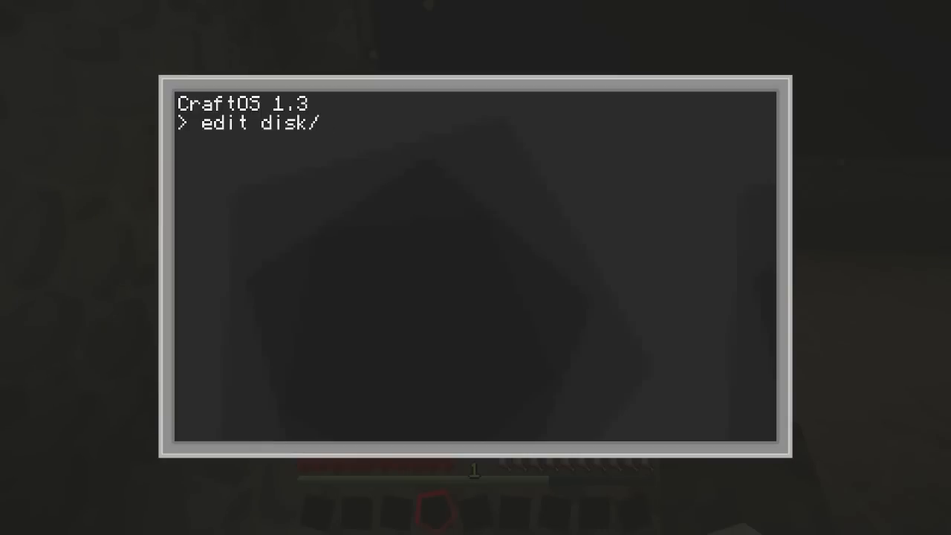
pyautogui.write('start')
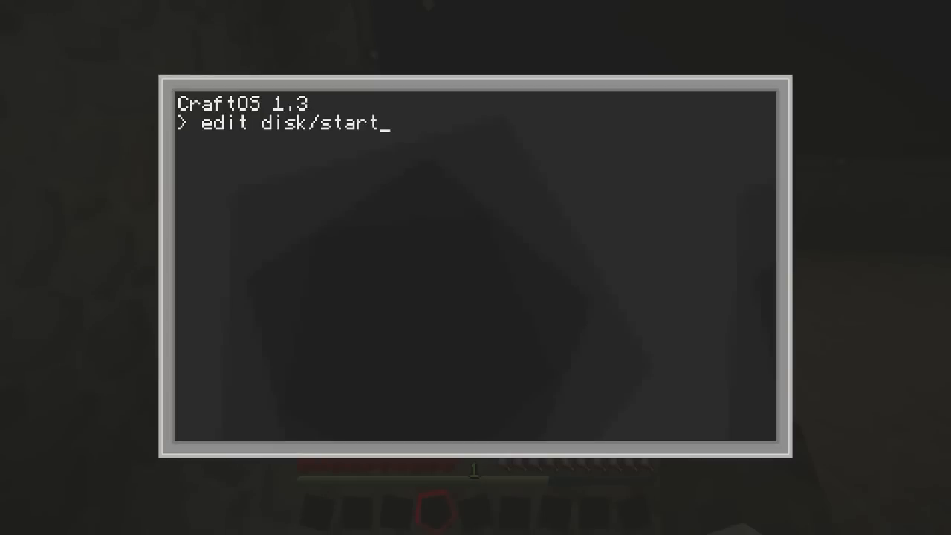
pyautogui.write('up')
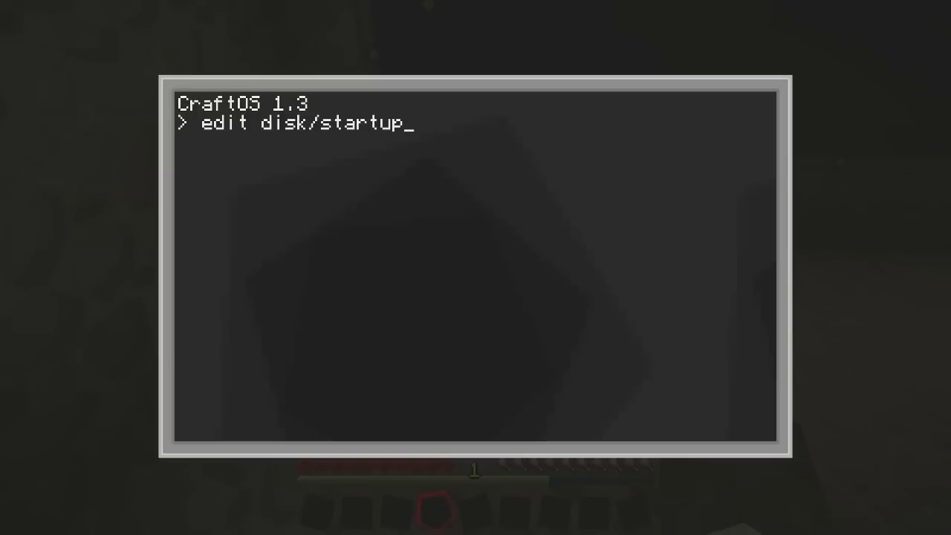
pyautogui.press('Enter')
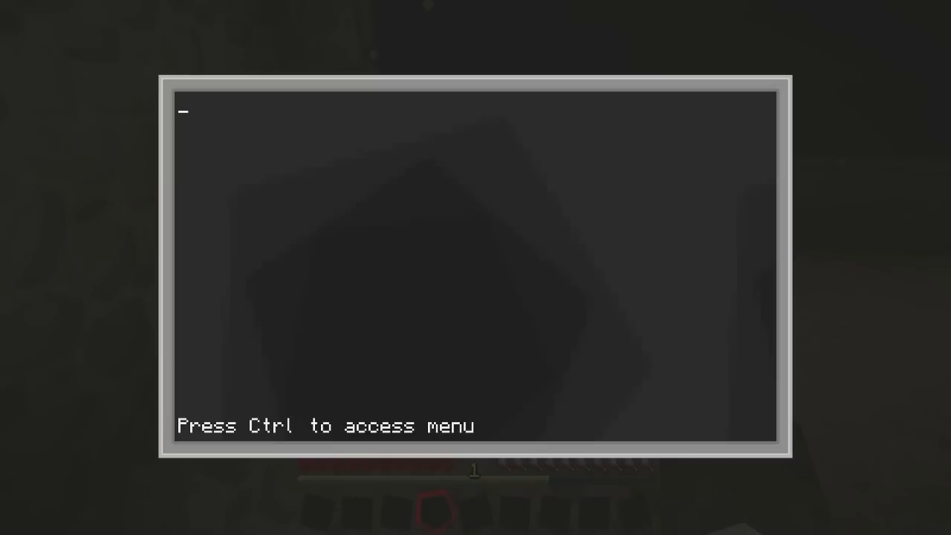
# Step: Write the first line mon=peripheral.wrap("top") and start a new line
pyautogui.write('mon=')
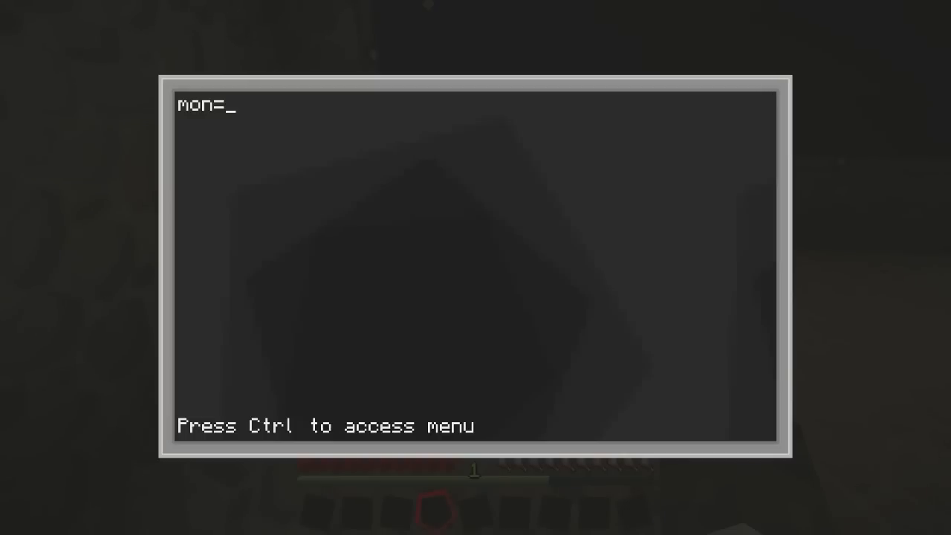
pyautogui.write('per')
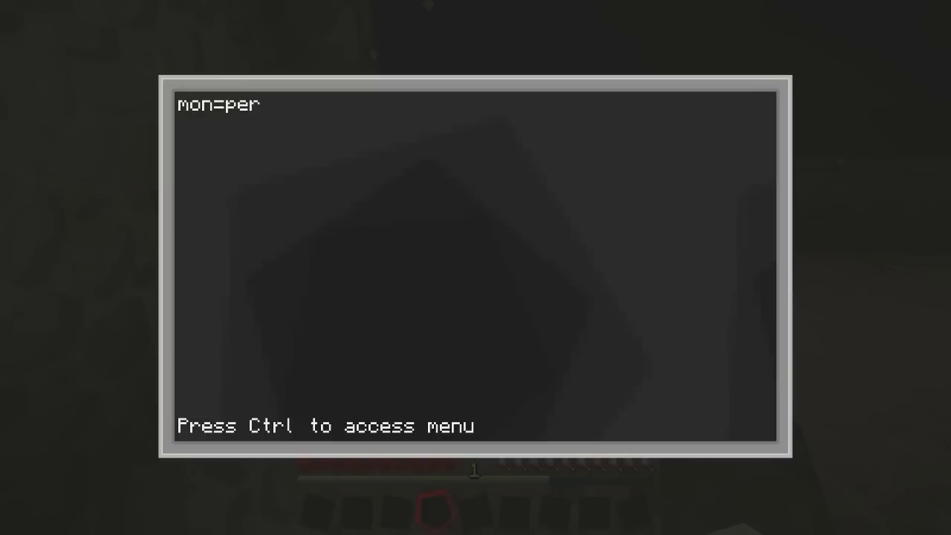
pyautogui.write('ipheral')
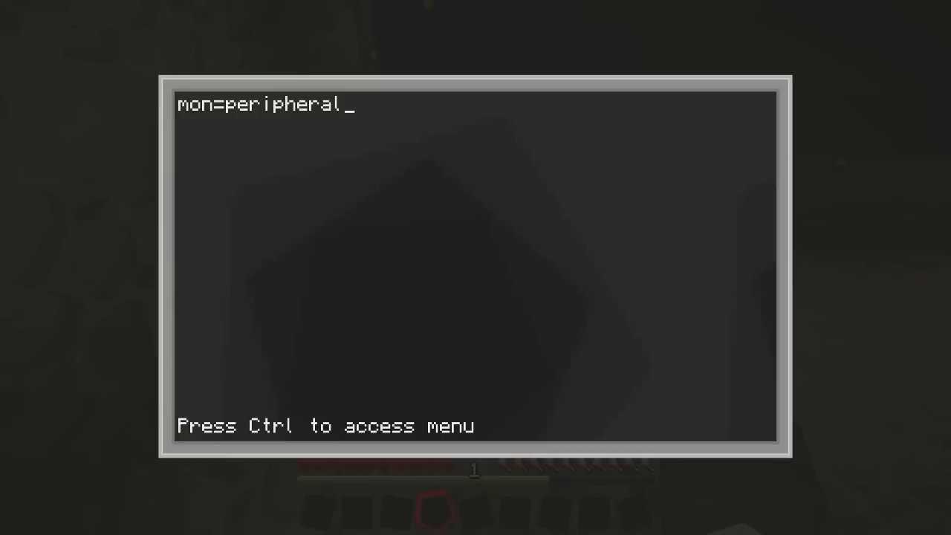
pyautogui.write('.wr')
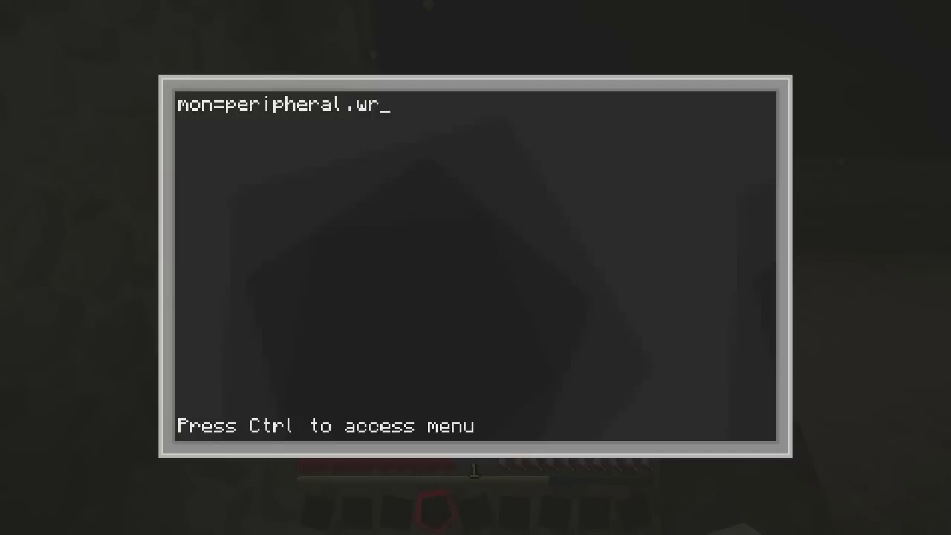
pyautogui.write('ap')
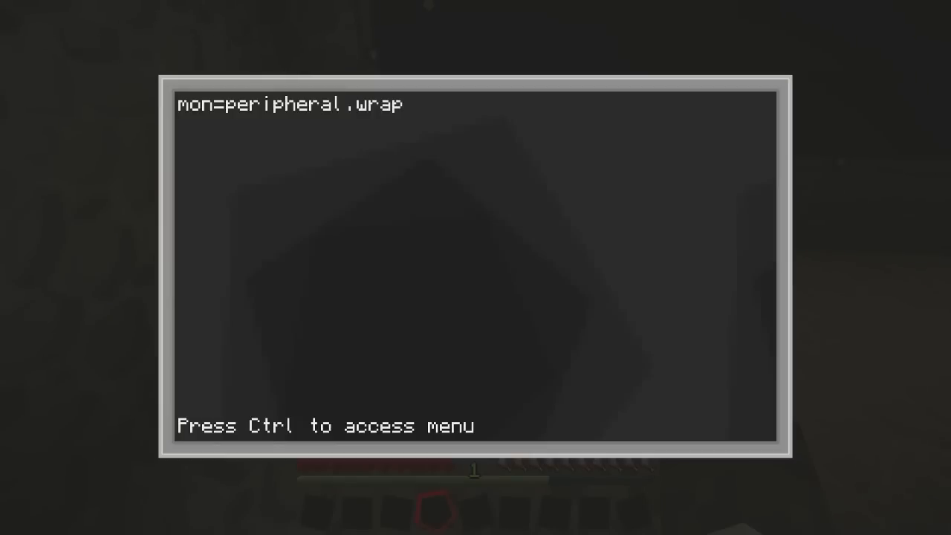
pyautogui.write('(')
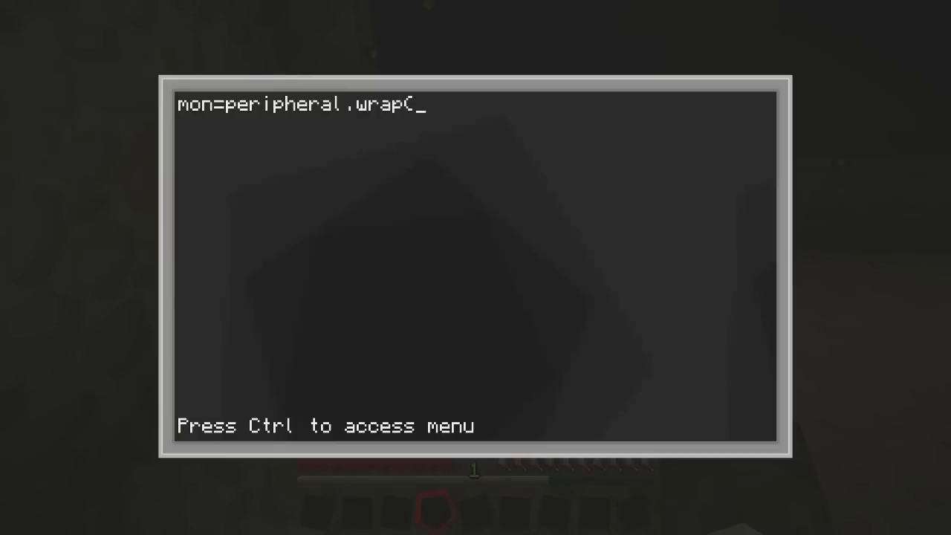
pyautogui.write('"top')
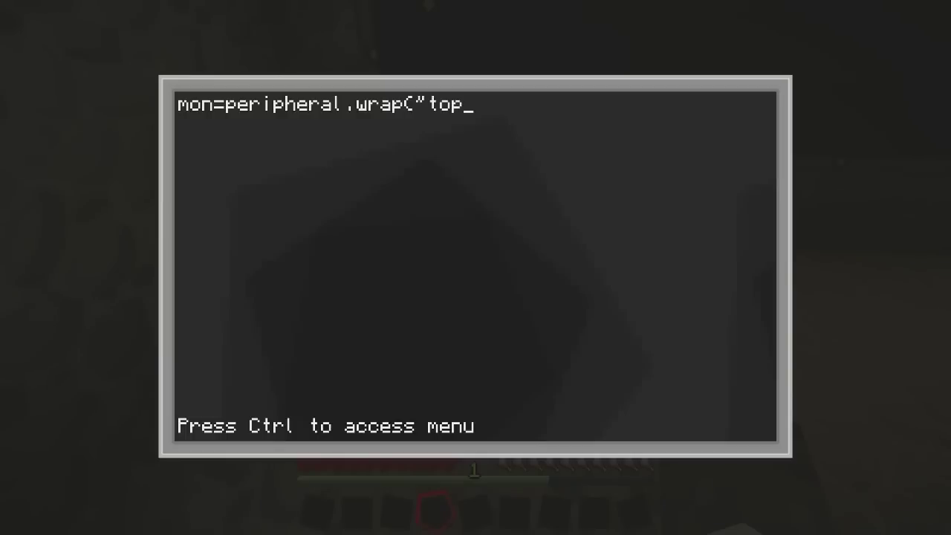
pyautogui.write('")')
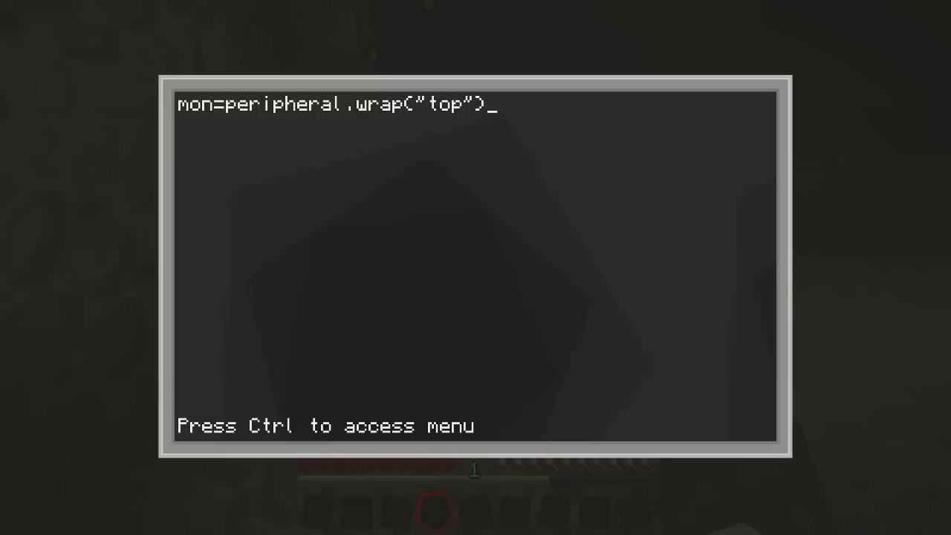
pyautogui.press('Enter')
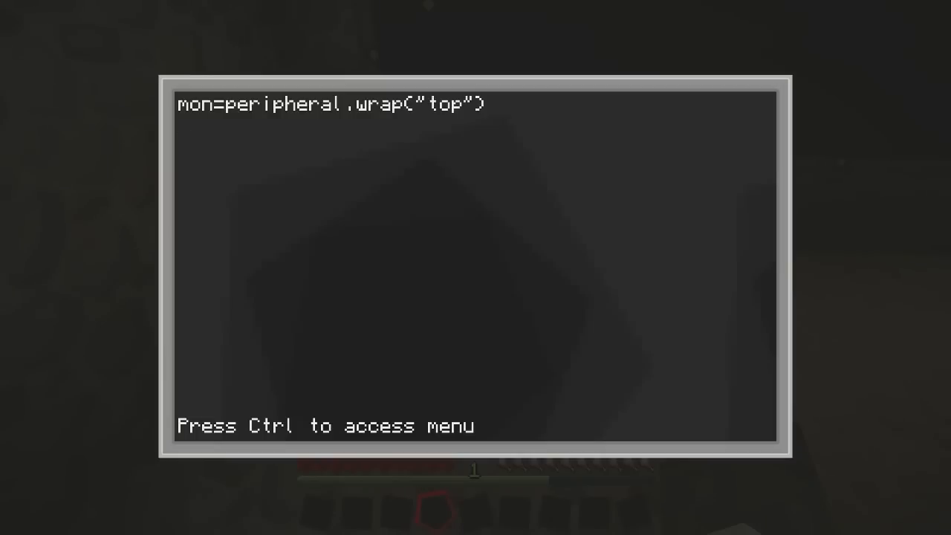
# Step: Add mon.clear() as the second line, followed by new lines
pyautogui.write('mo')
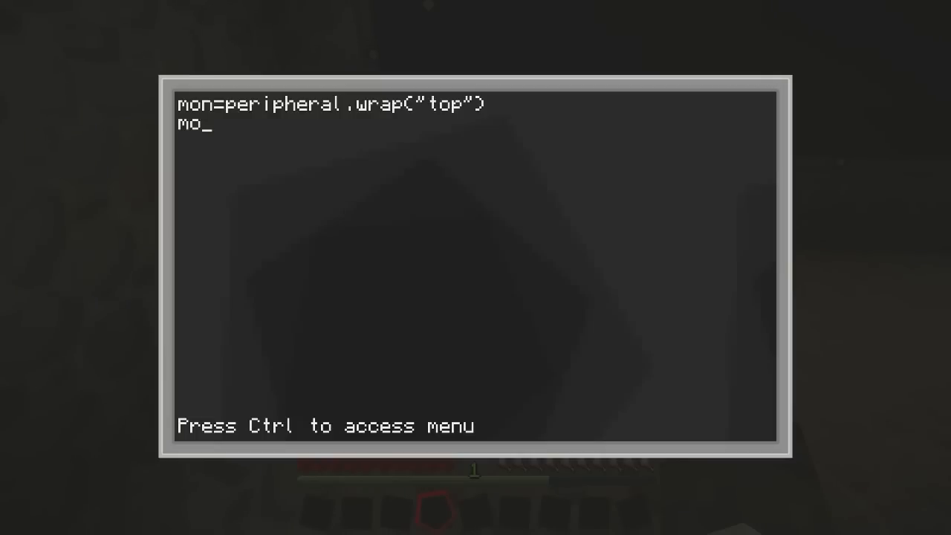
pyautogui.write('n')
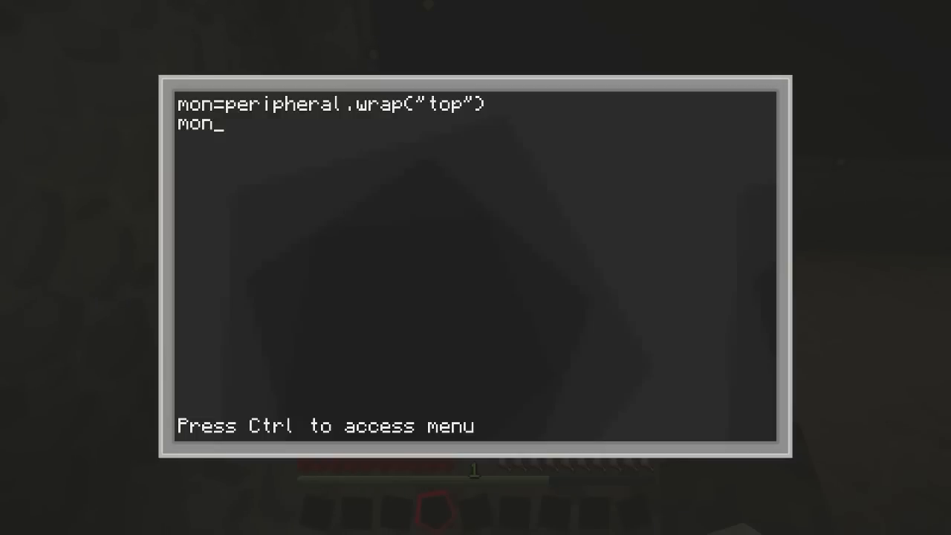
pyautogui.write('.cl')
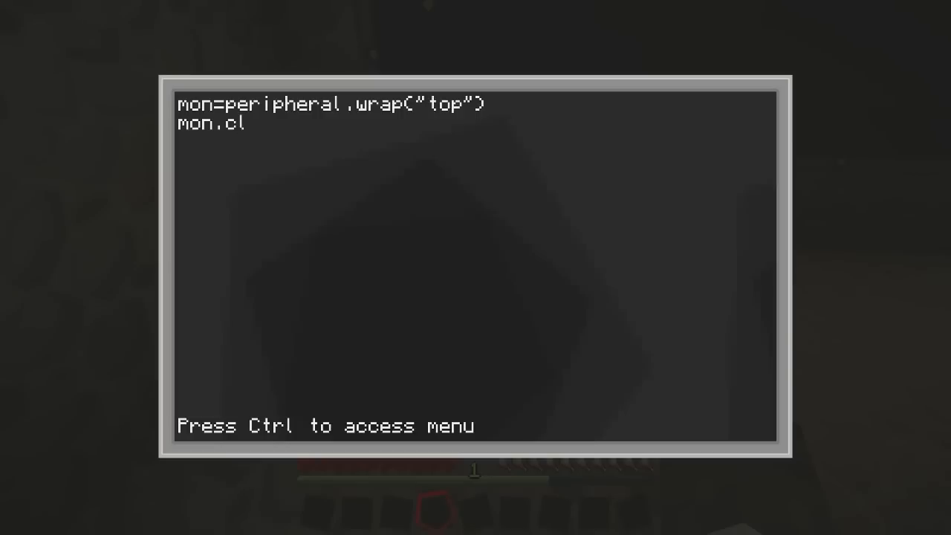
pyautogui.write('ear')
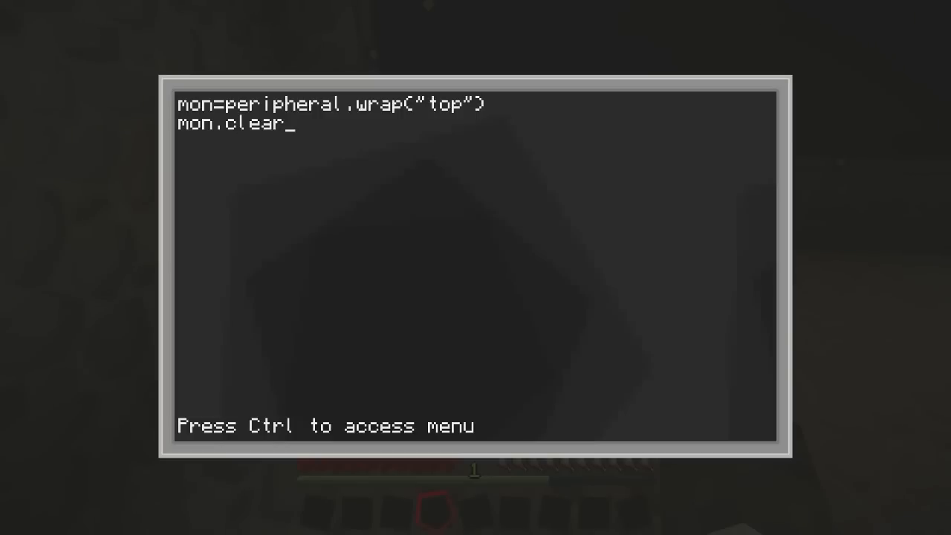
pyautogui.write('()')
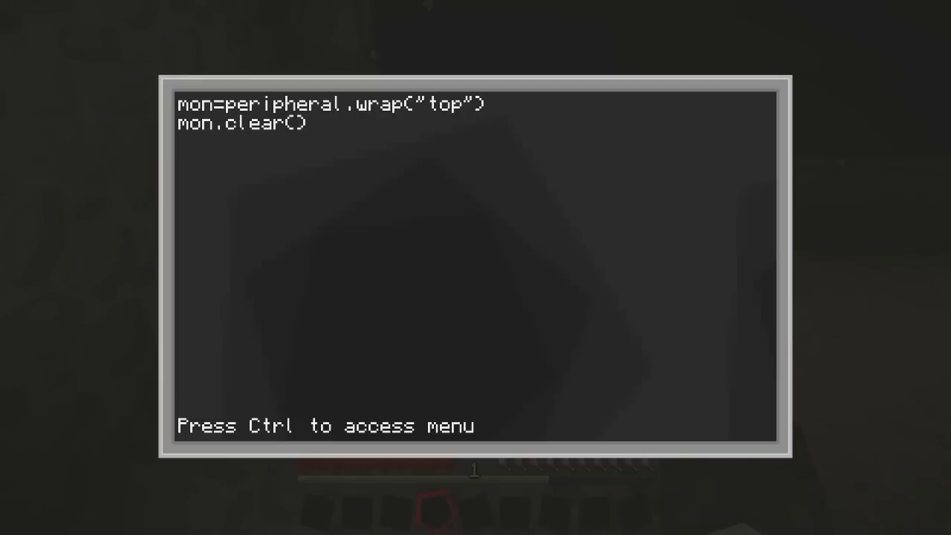
pyautogui.press('Enter')
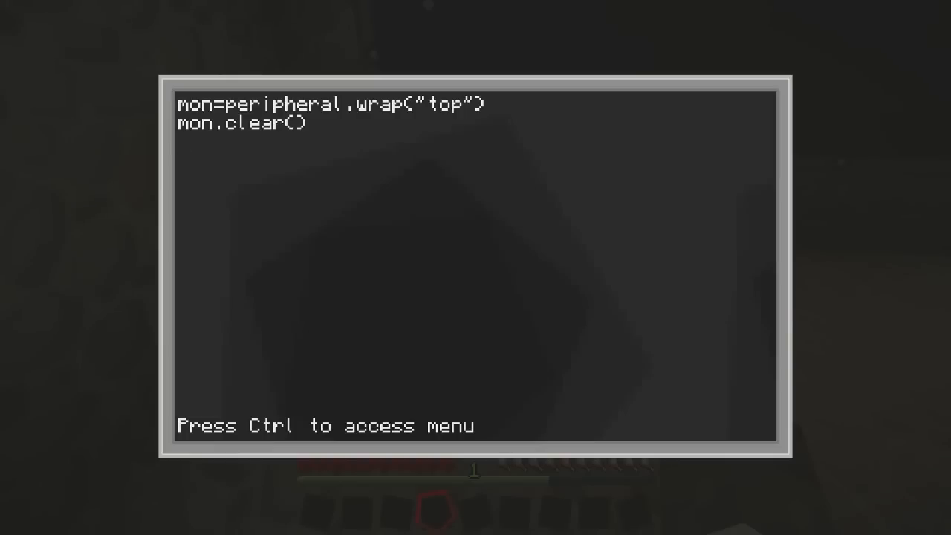
pyautogui.press('Enter')
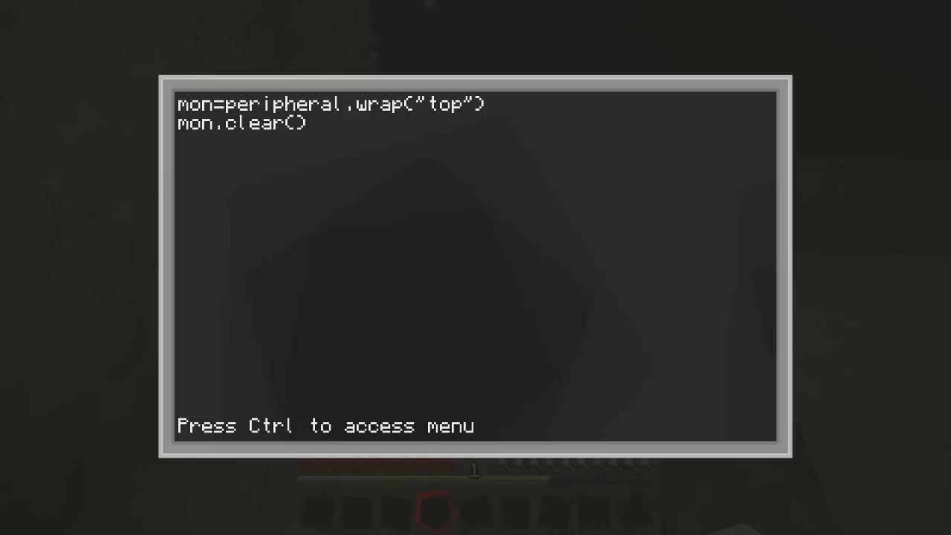
# Step: Add the line mon.setCursorPos(1,1)
pyautogui.write('mon.s')
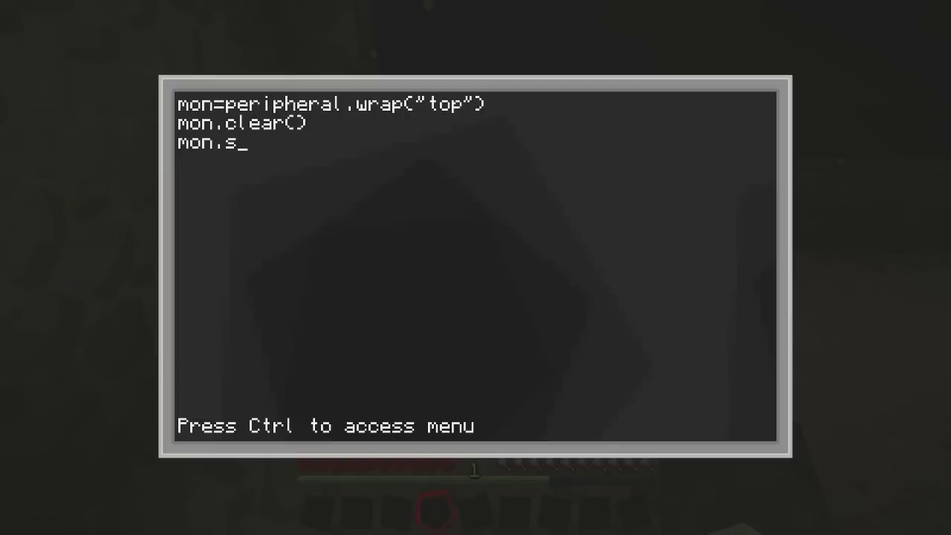
pyautogui.write('etCursor')
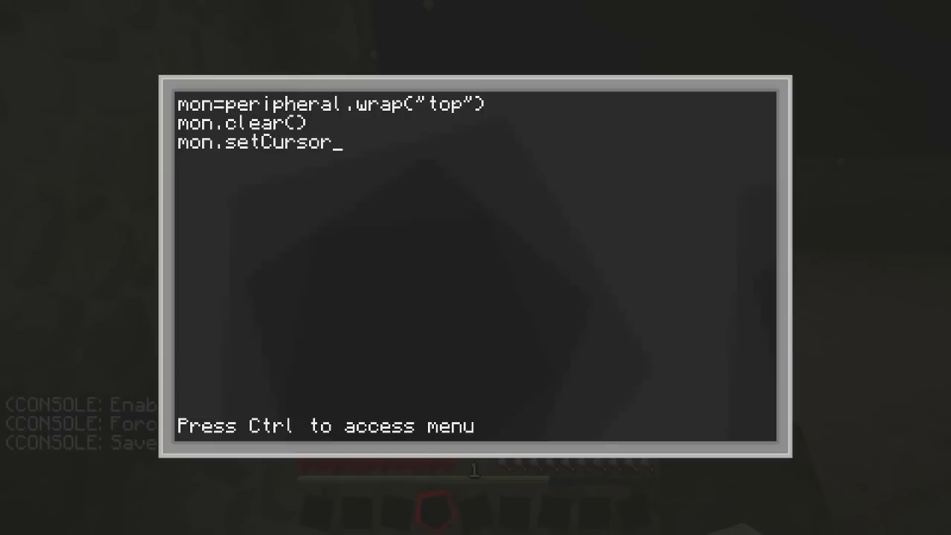
pyautogui.write('Pos')
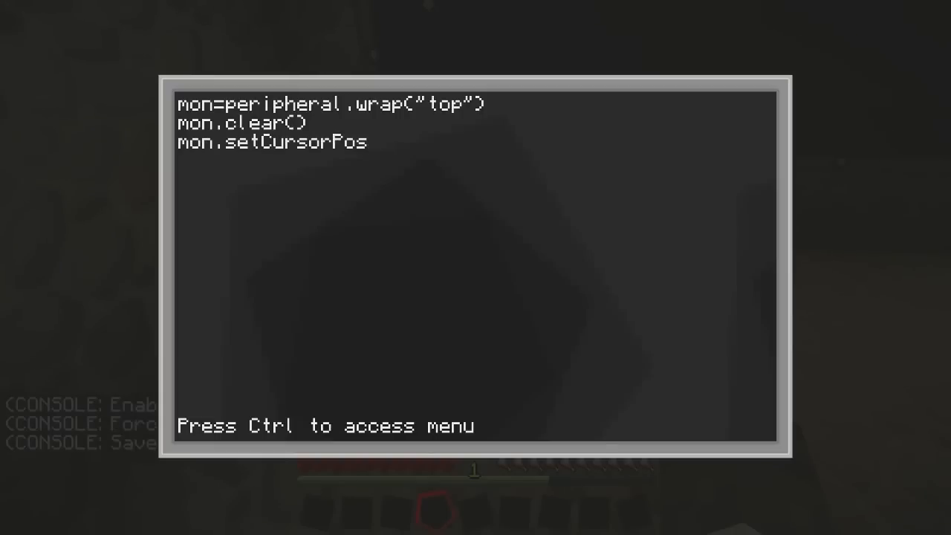
pyautogui.write('(')
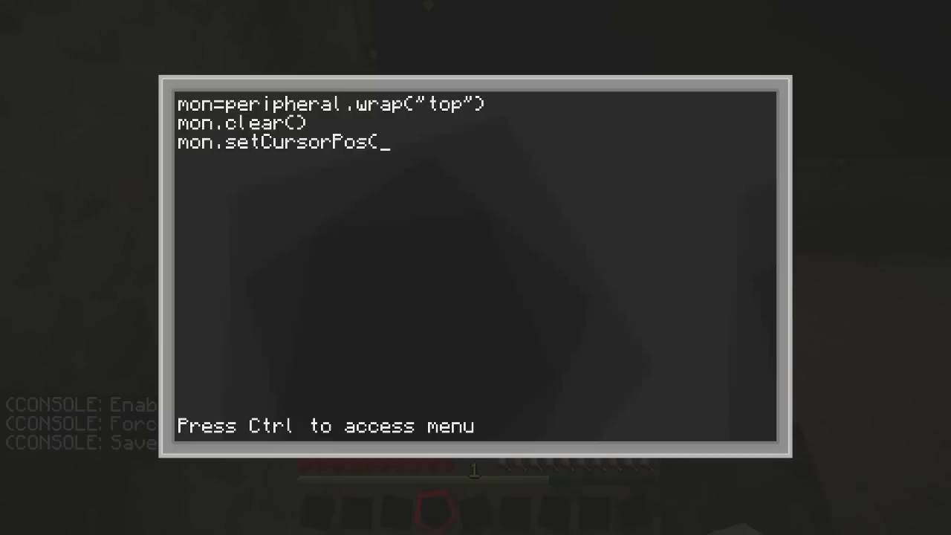
pyautogui.write('1,1')
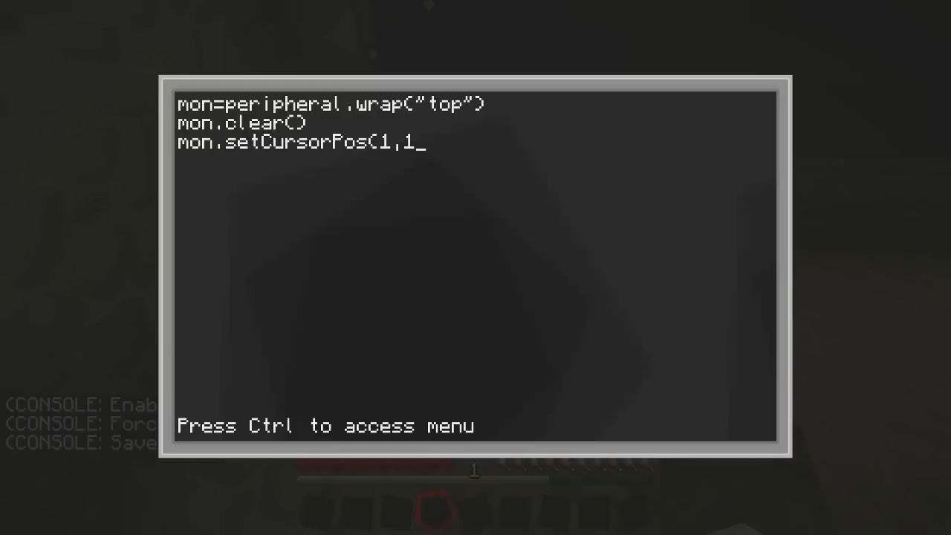
pyautogui.write(')')
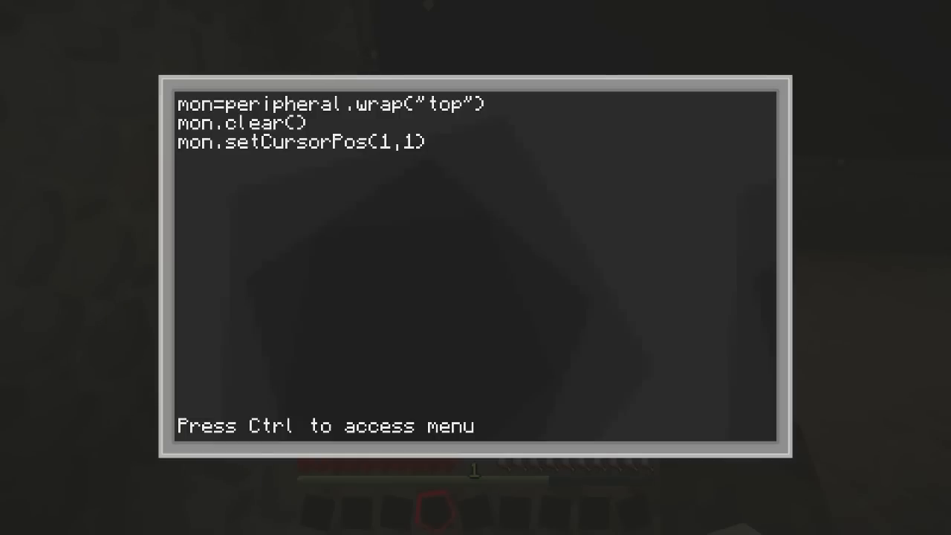
pyautogui.press('Enter')
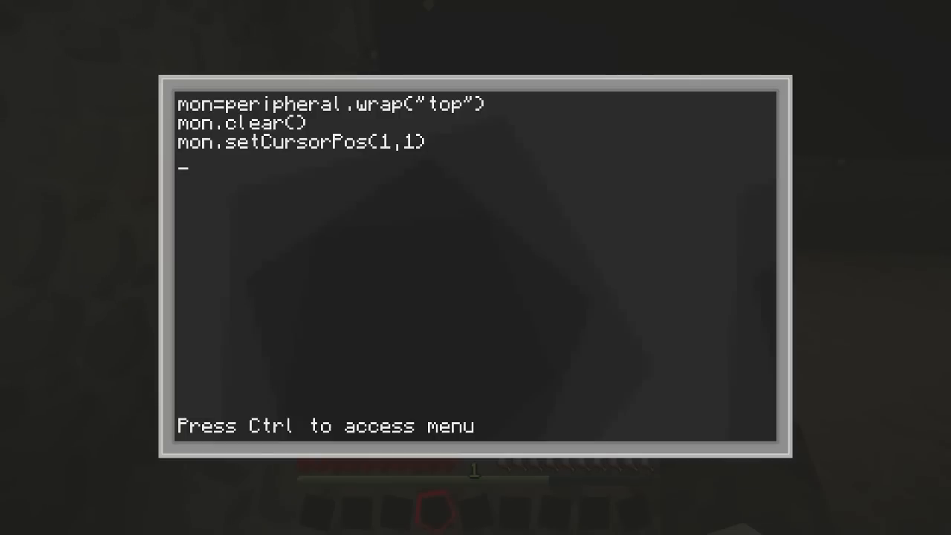
# Step: Add the line mon.write("Hello World!")
pyautogui.write('mon')
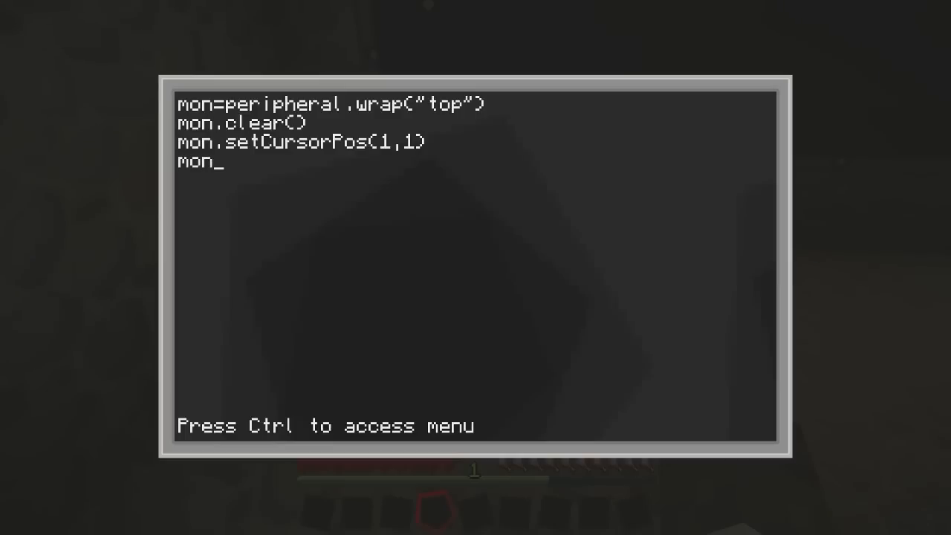
pyautogui.write('.')
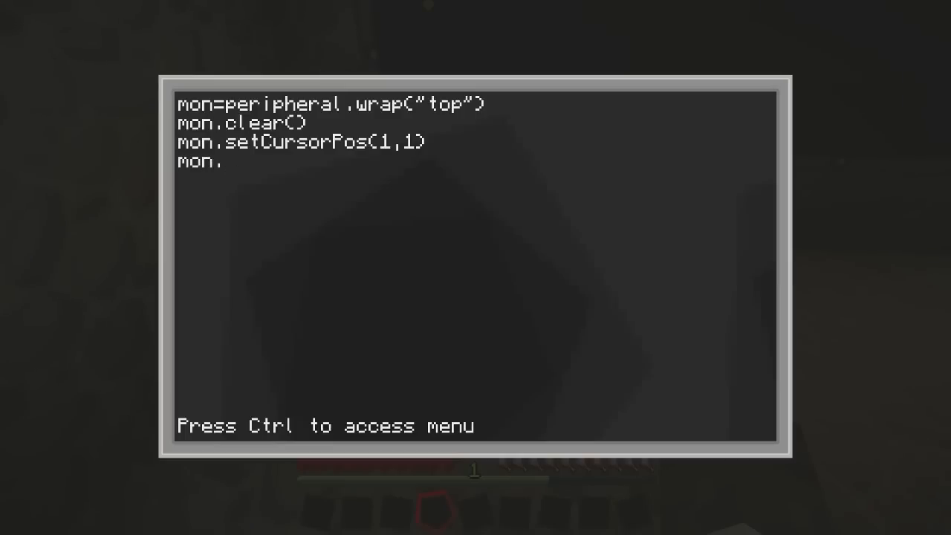
pyautogui.write('write')
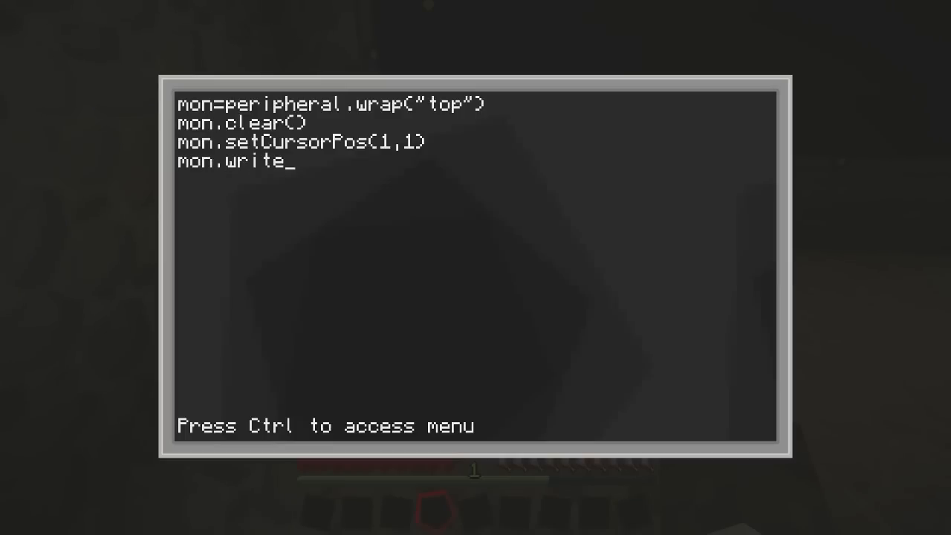
pyautogui.write('(')
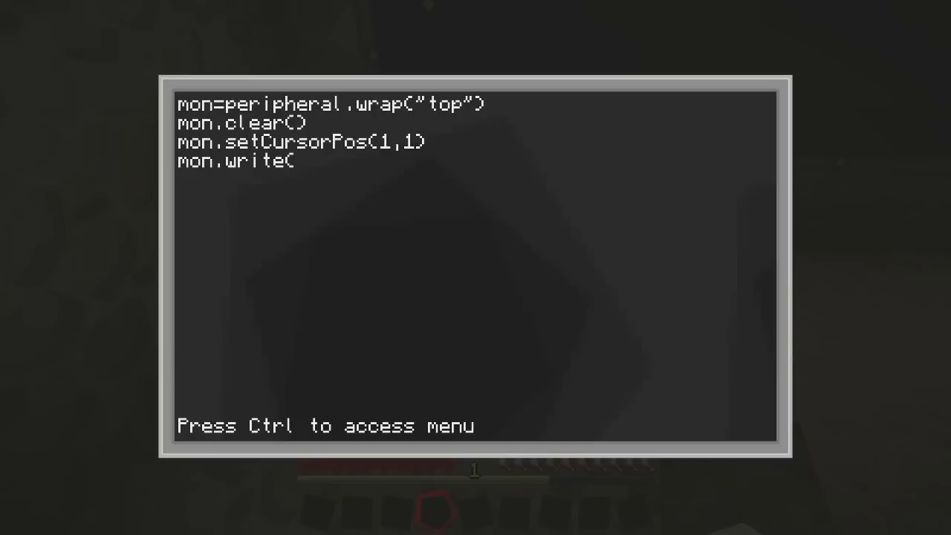
pyautogui.write('"H')
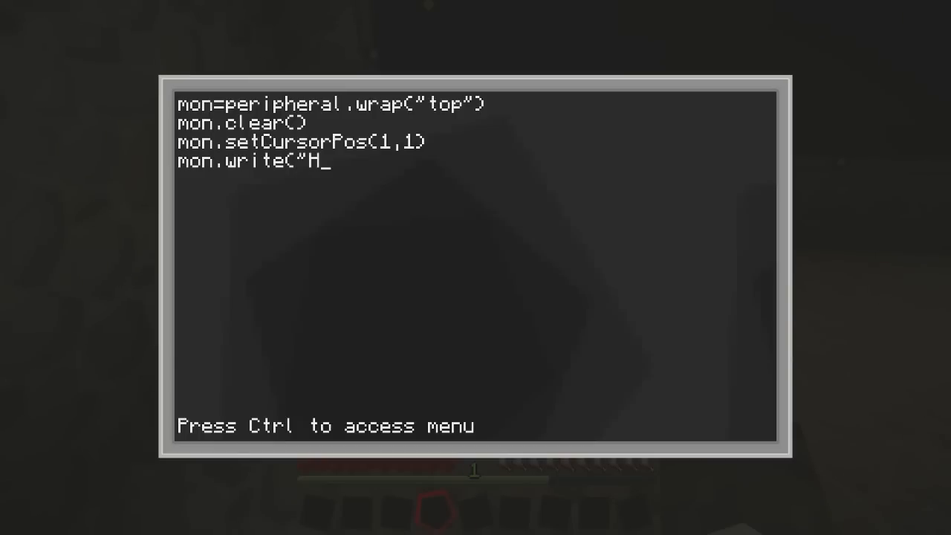
pyautogui.write('ello World')
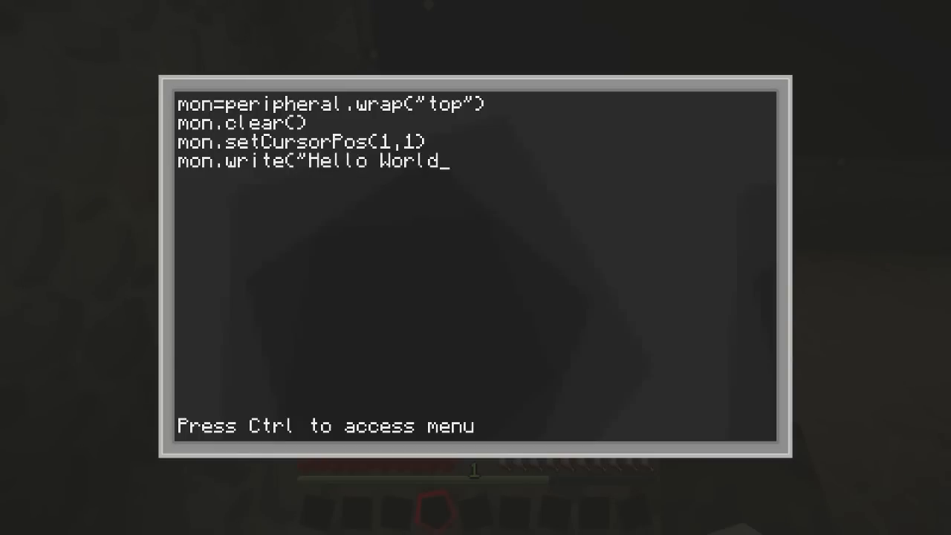
pyautogui.write('!"')
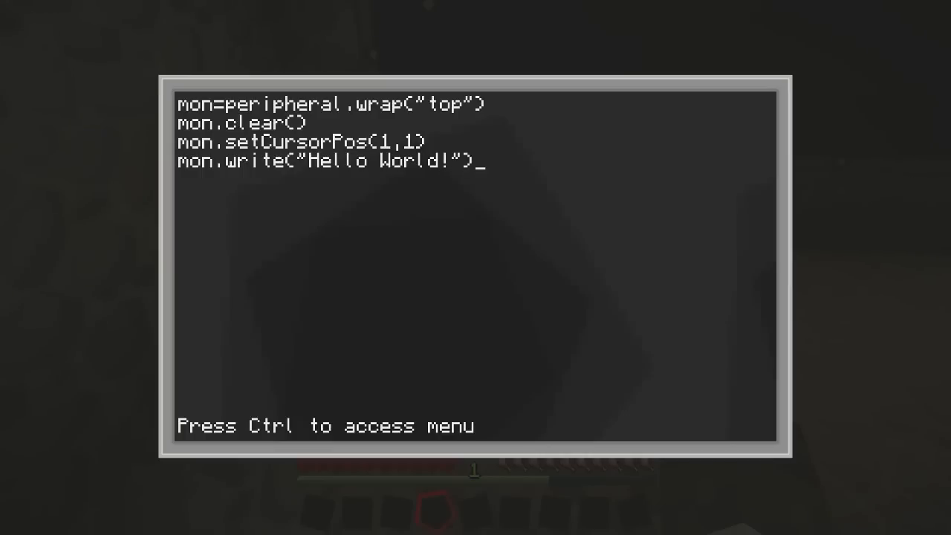
pyautogui.press('Enter')
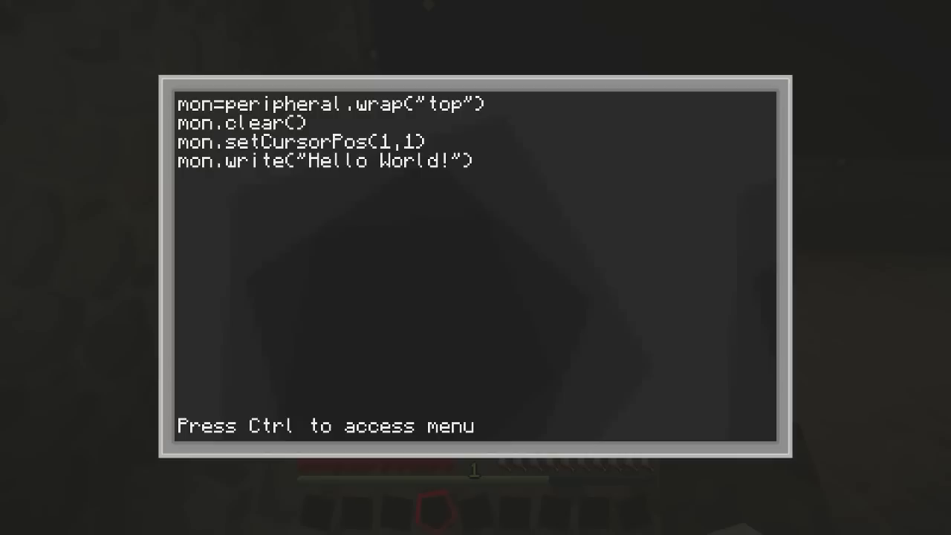
# Step: Add the line mon.setCursorPos(1,2)
pyautogui.write('m')
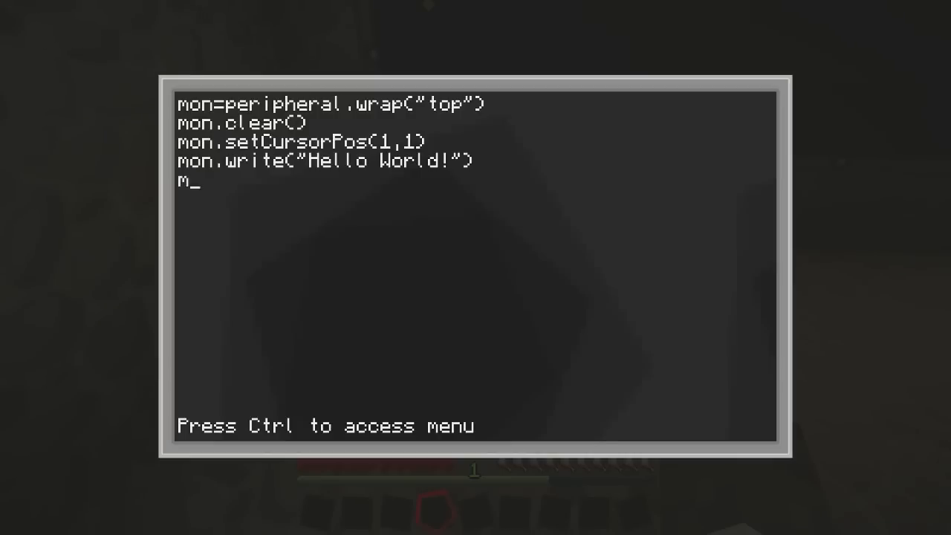
pyautogui.write('on.setCur')
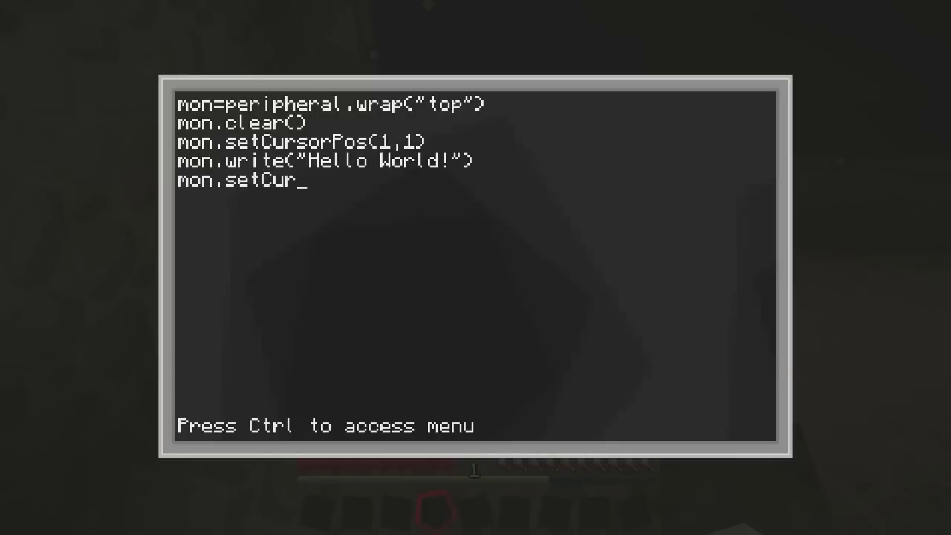
pyautogui.write('sorPos')
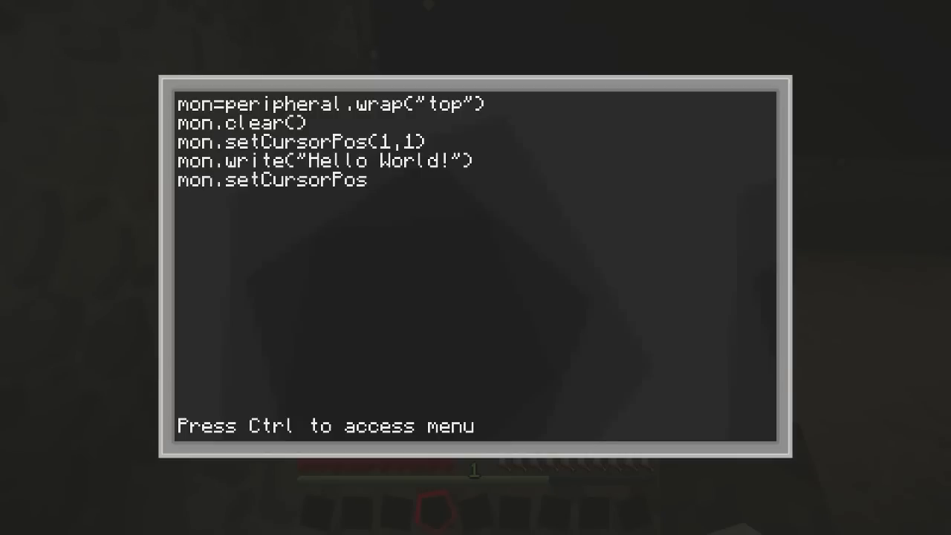
pyautogui.write('(')
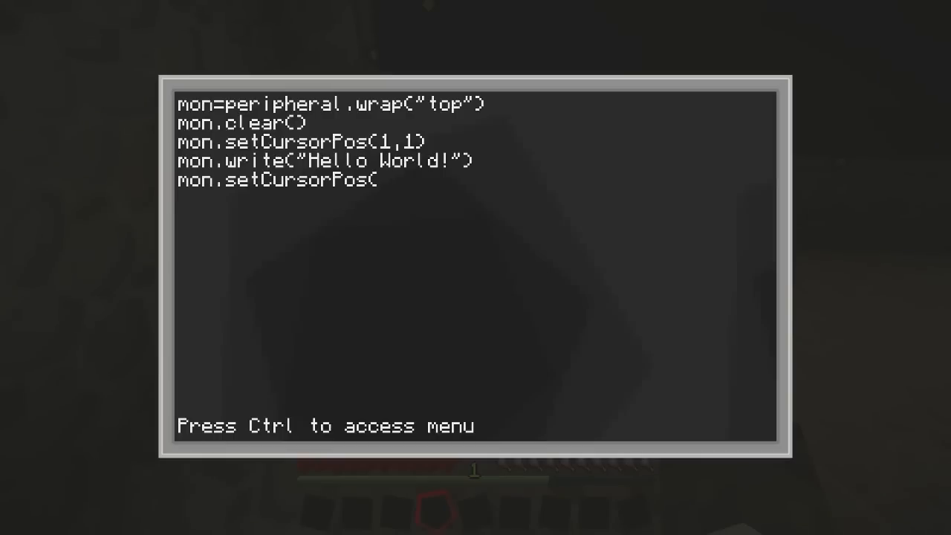
pyautogui.write('1,')
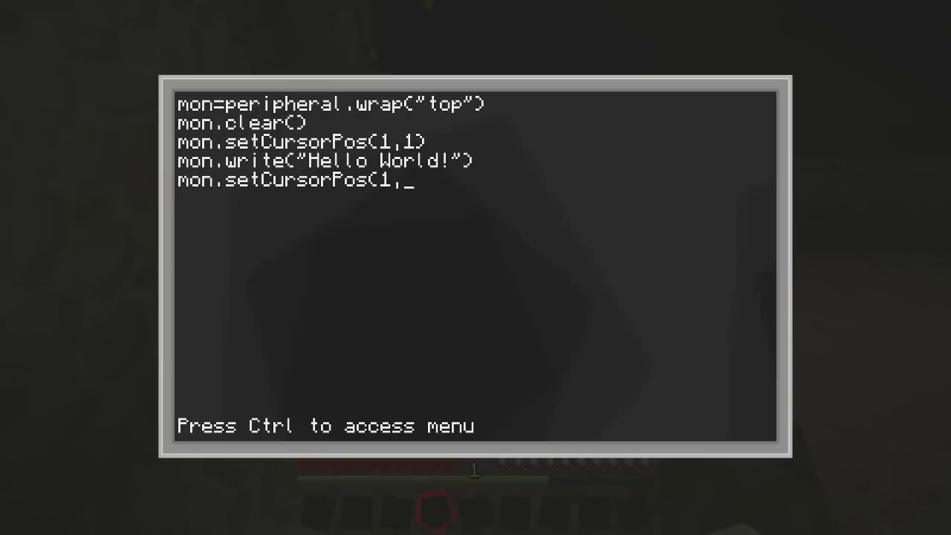
pyautogui.write('2')
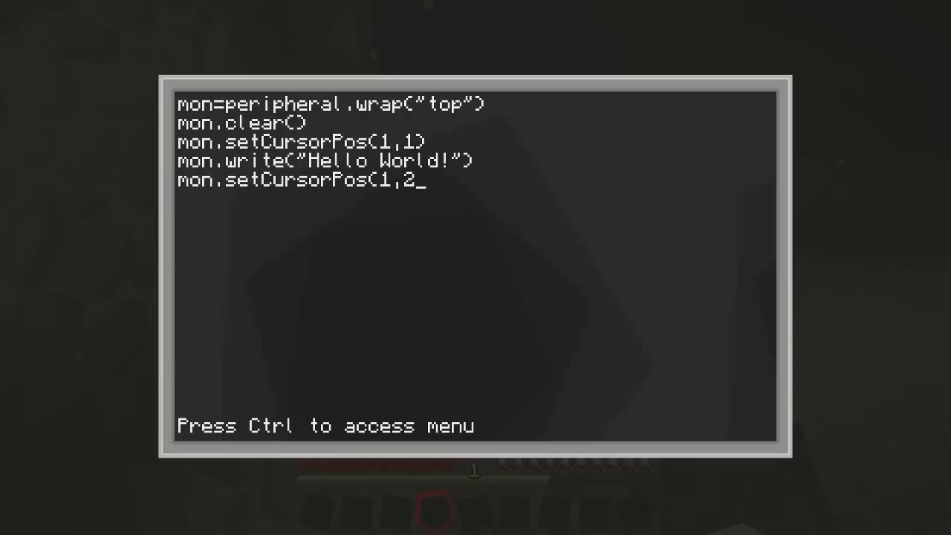
pyautogui.write(')')
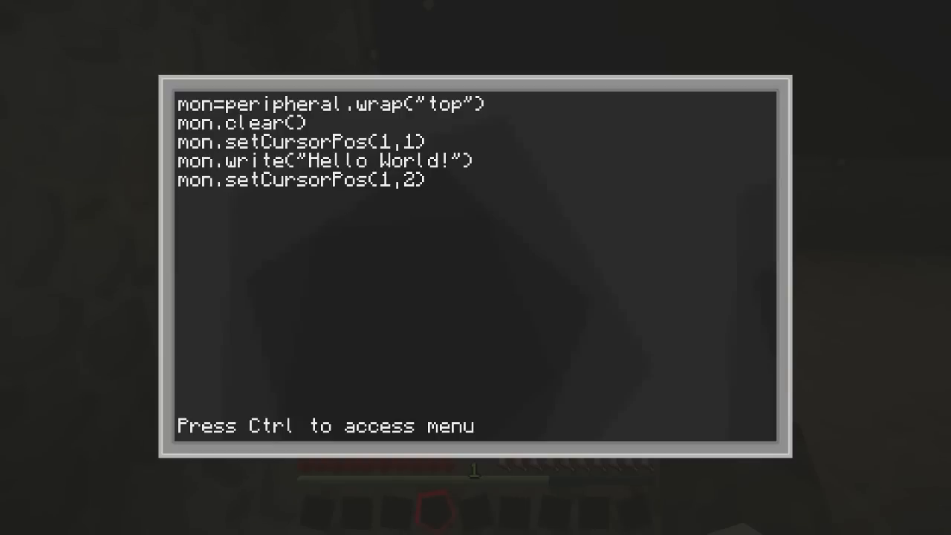
# Step: Add the line mon.write("Second Line")
pyautogui.write('mon.wr')
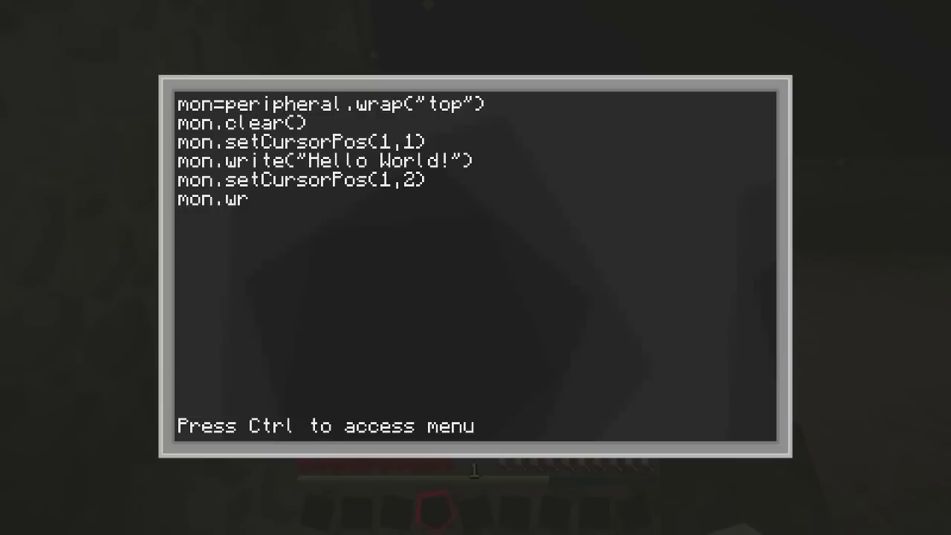
pyautogui.write('ite(')
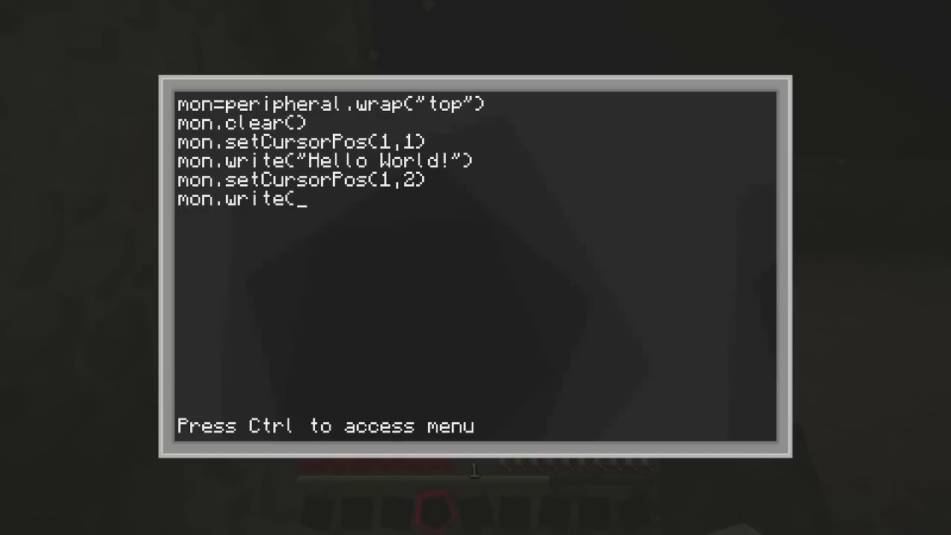
pyautogui.write('"')
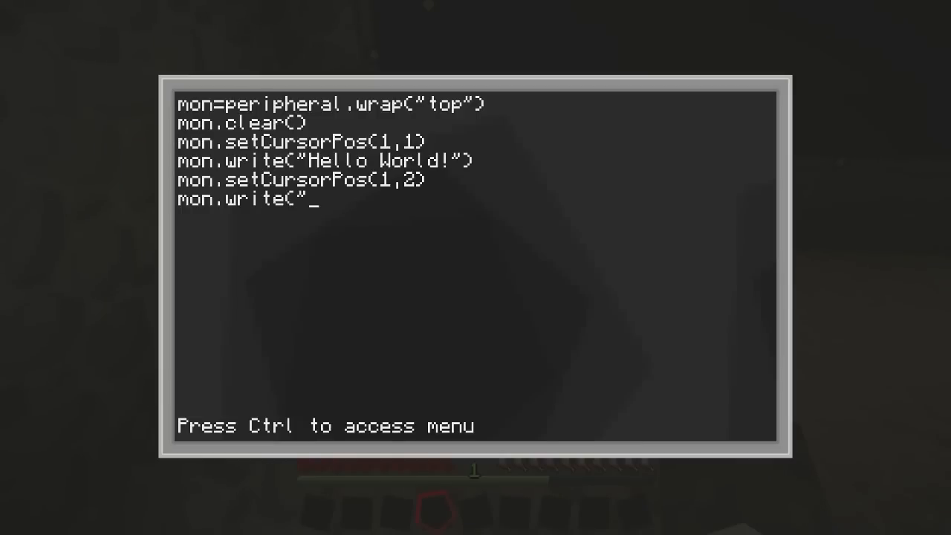
pyautogui.write('S')
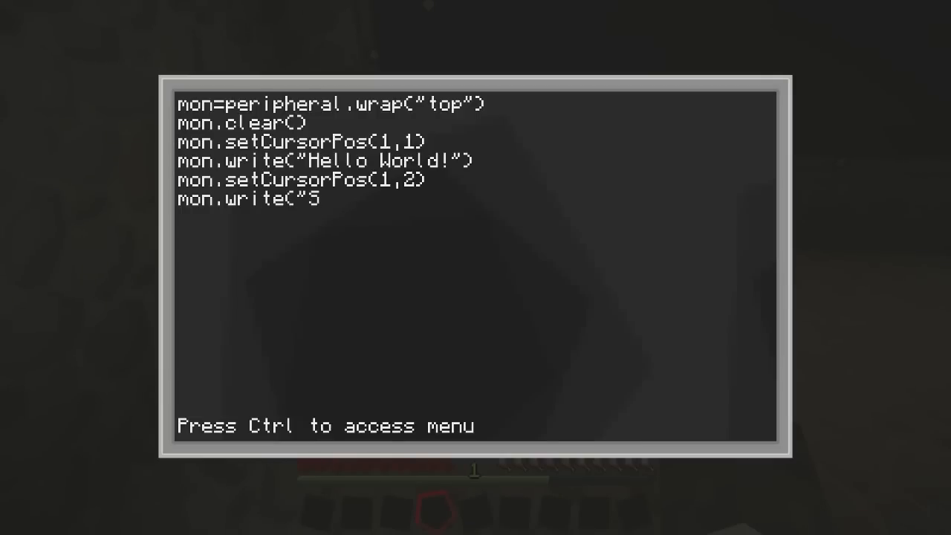
pyautogui.write('econd Lin')
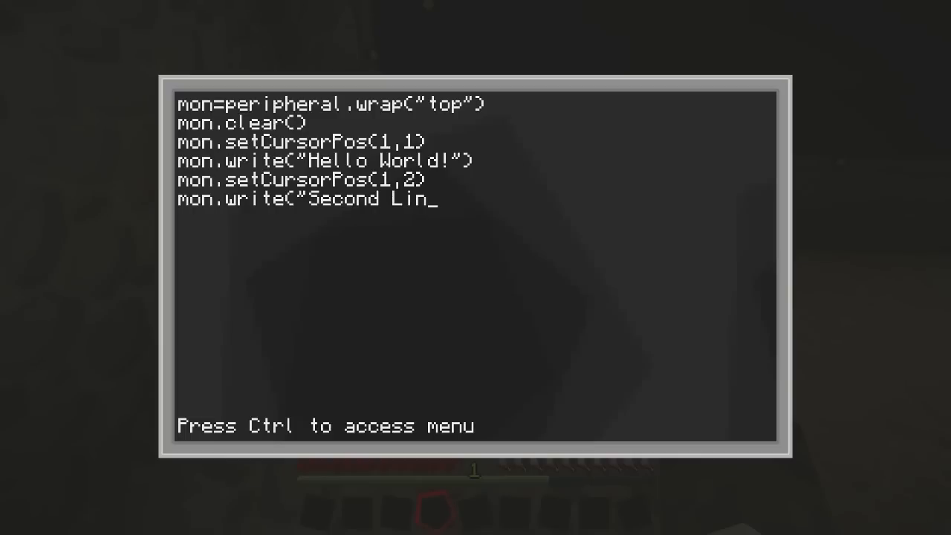
pyautogui.write('e")')
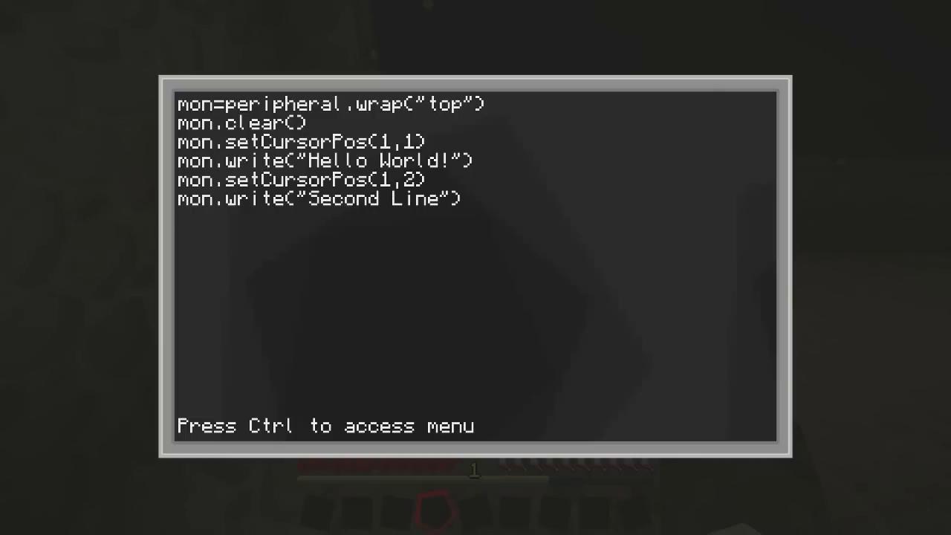
pyautogui.press('Enter')
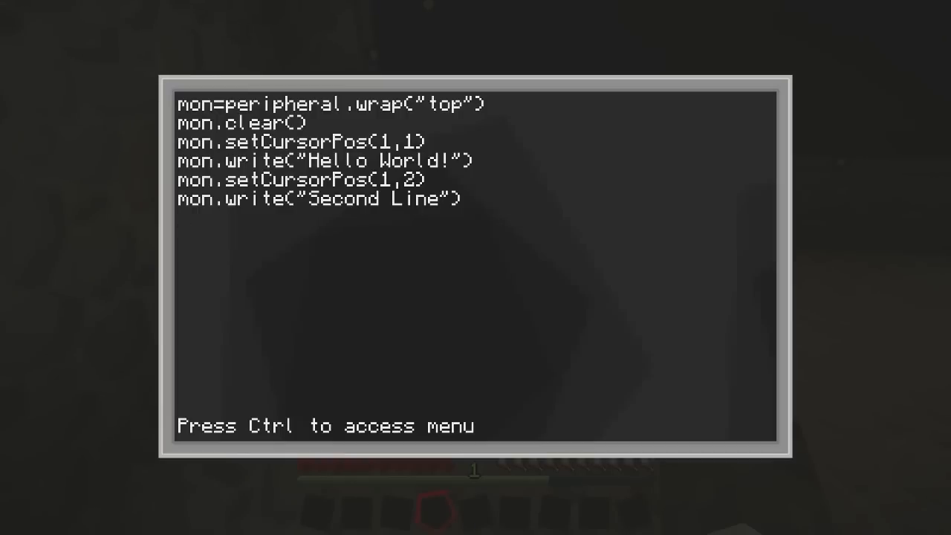
# Step: Add a trailing blank line and save the startup program to the disk
pyautogui.press('Enter')
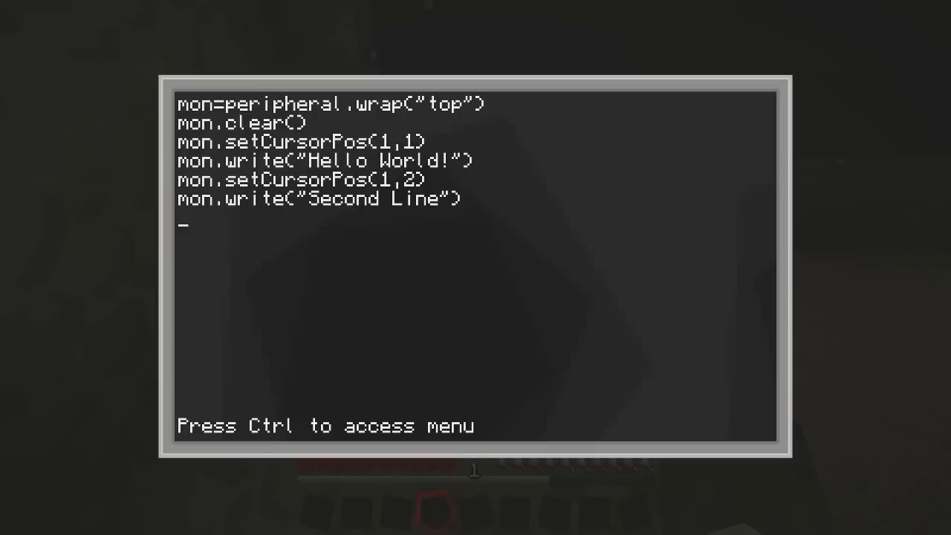
pyautogui.press('ctrl')
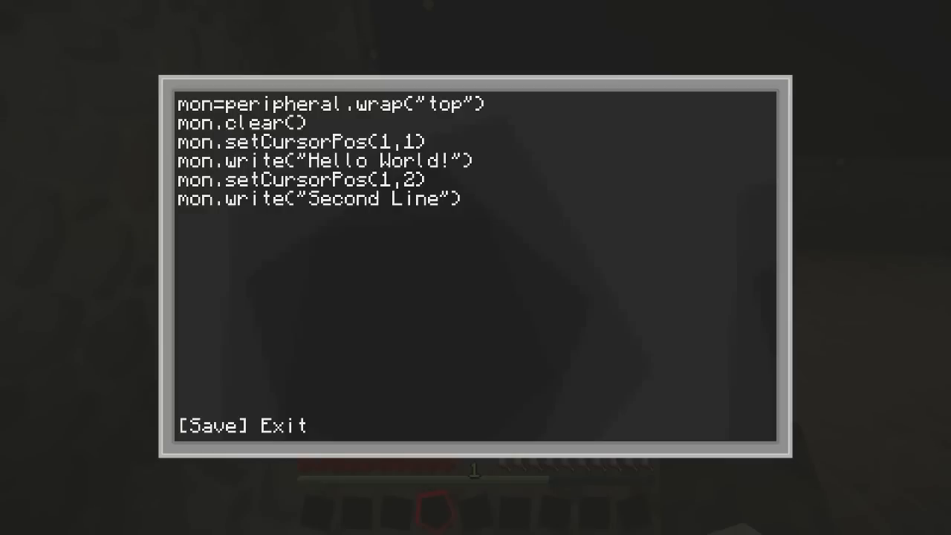
pyautogui.click(289, 425)
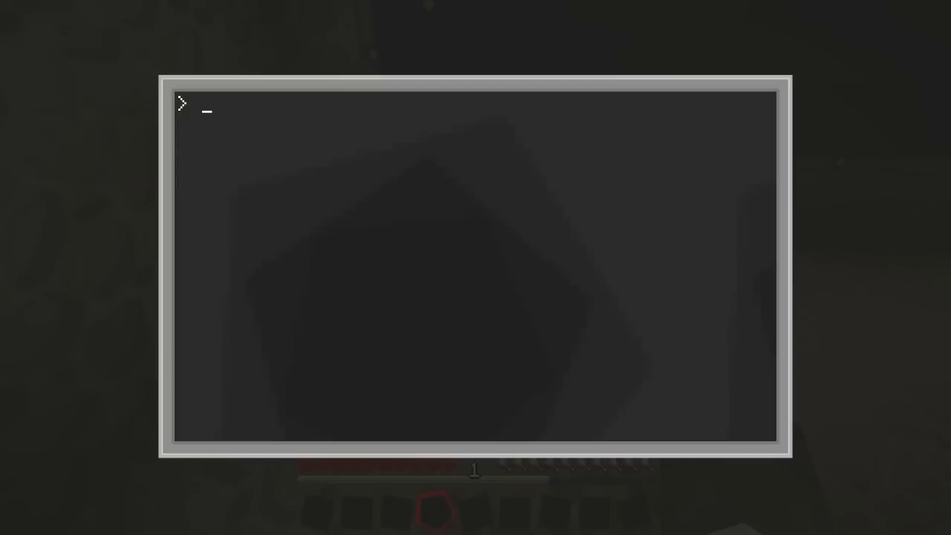
# Step: Clear the stray disk/startup text from the prompt and run reboot
pyautogui.press('Escape')
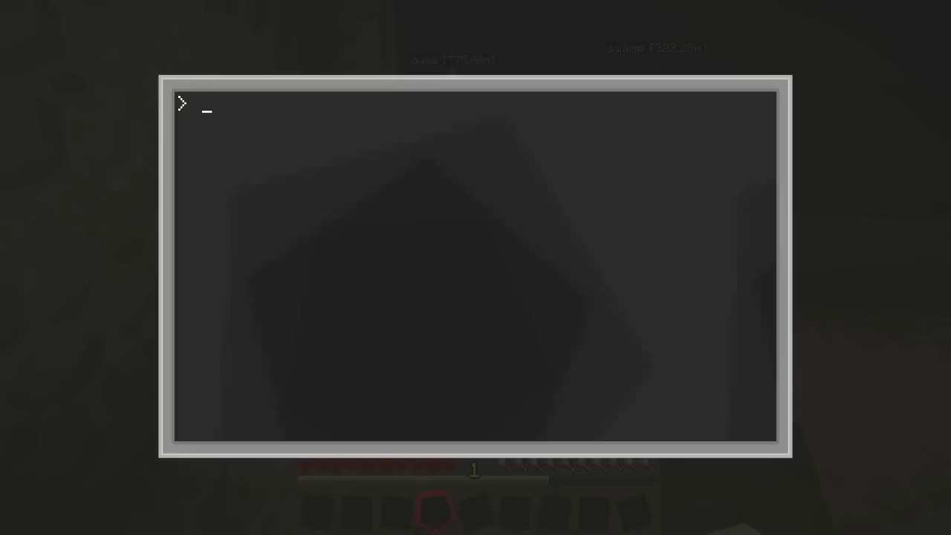
pyautogui.write('disk/')
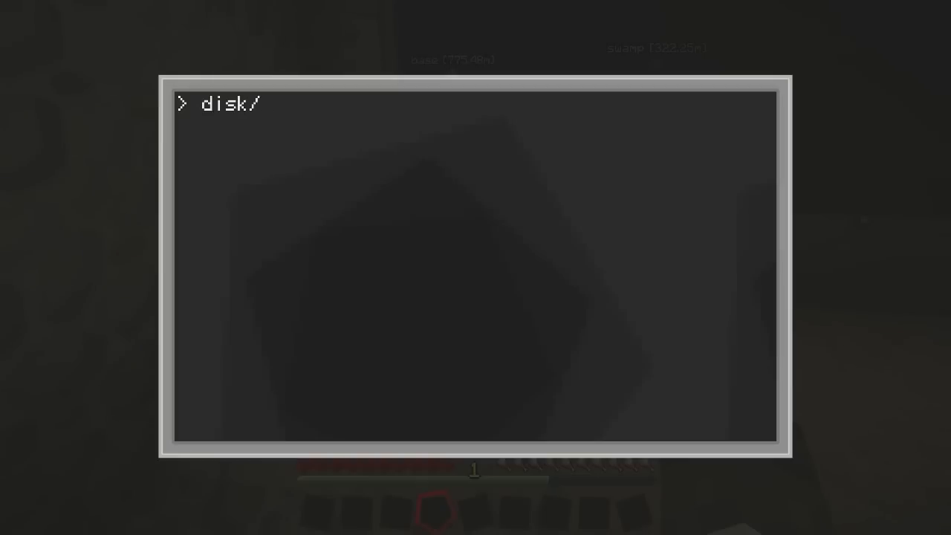
pyautogui.write('startup')
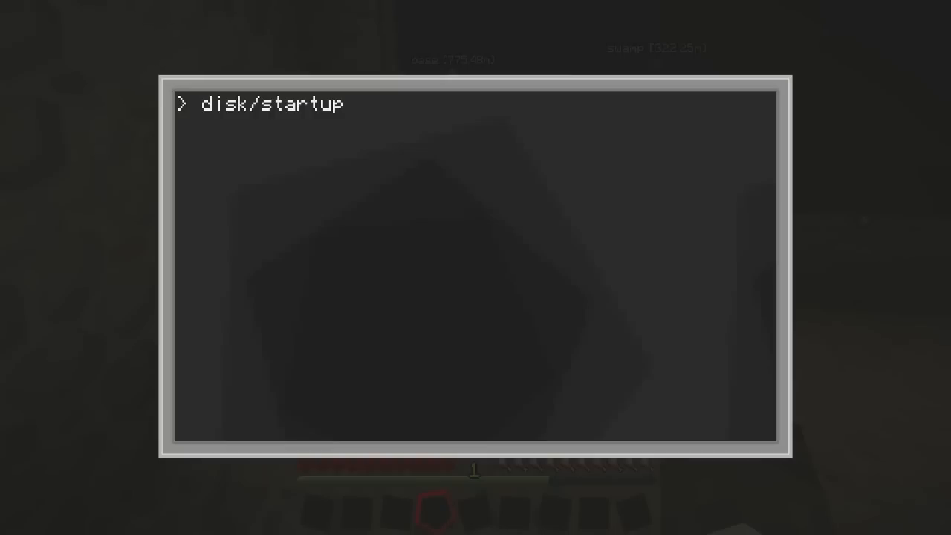
pyautogui.press('BackSpace')
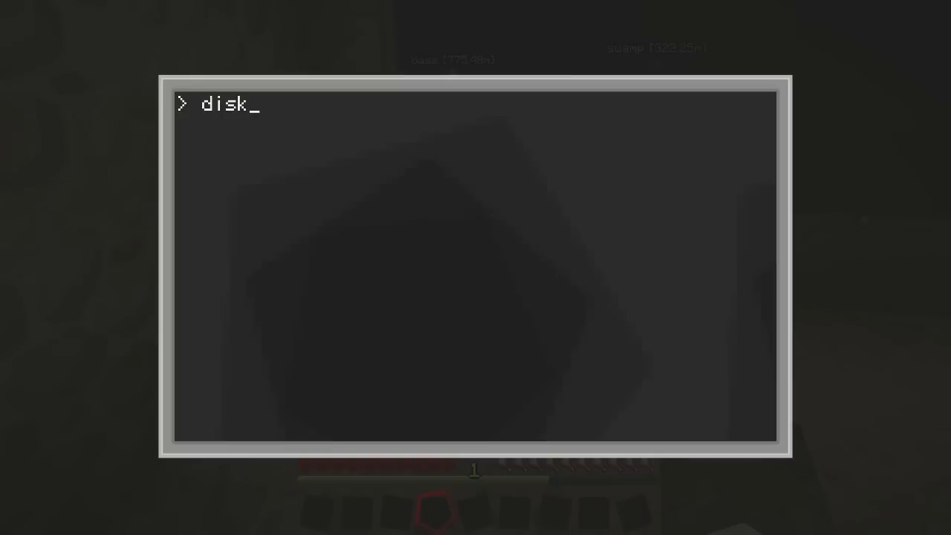
pyautogui.press('Enter')
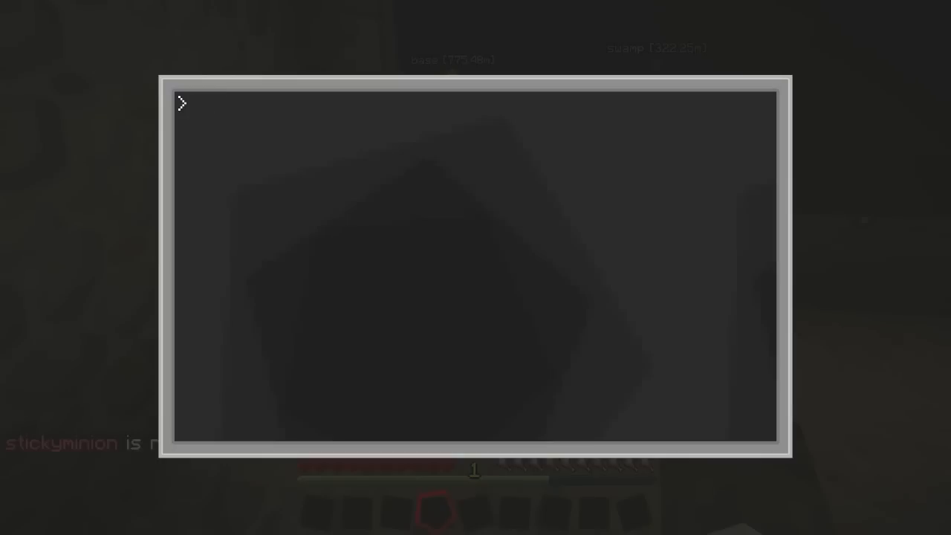
pyautogui.write('reboot')
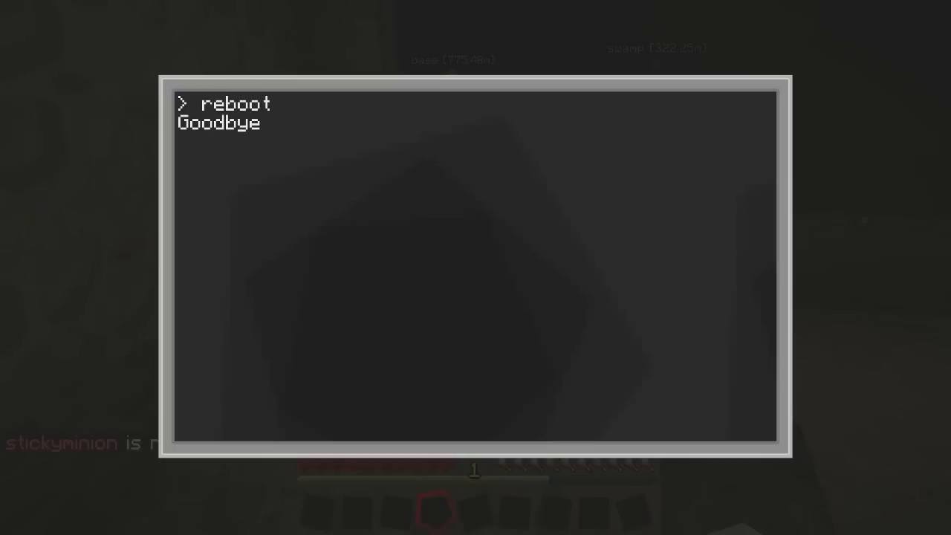
pyautogui.press('Enter')
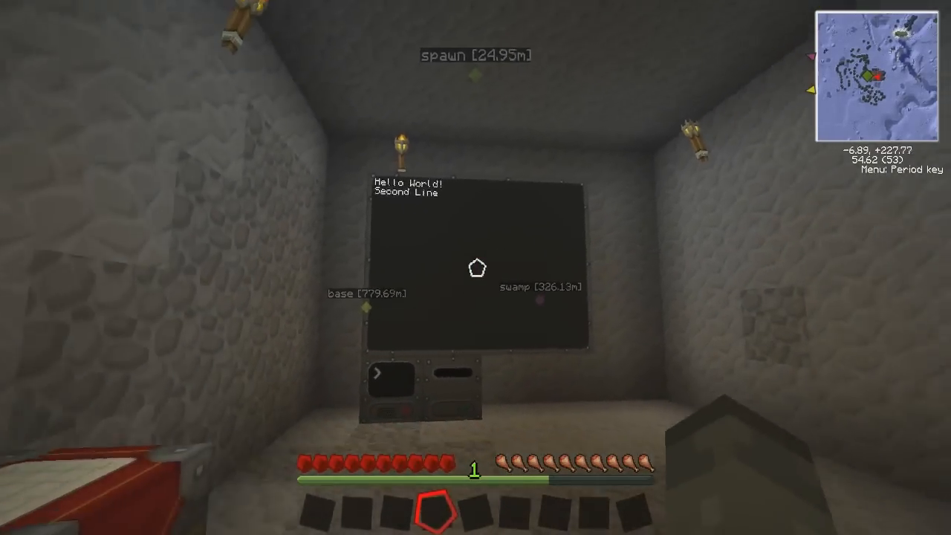
pyautogui.moveTo(476, 268)
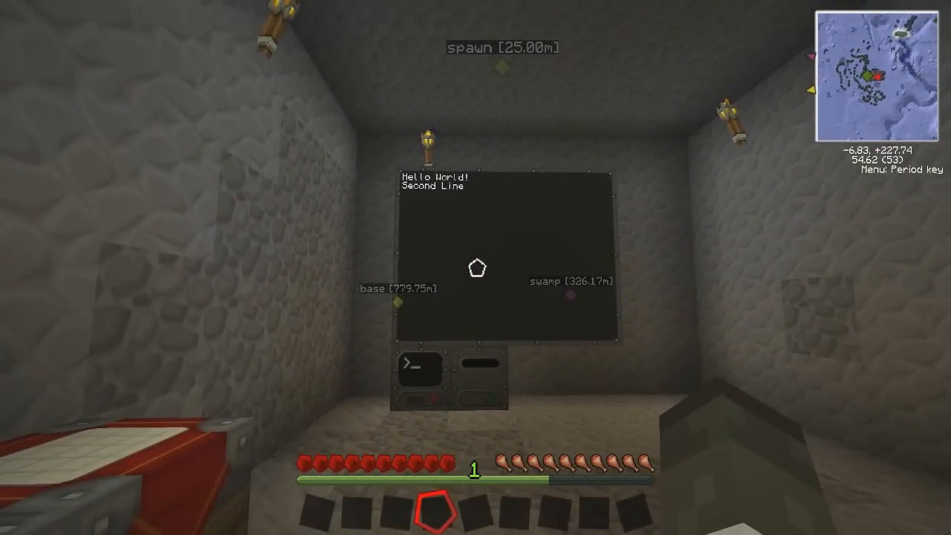